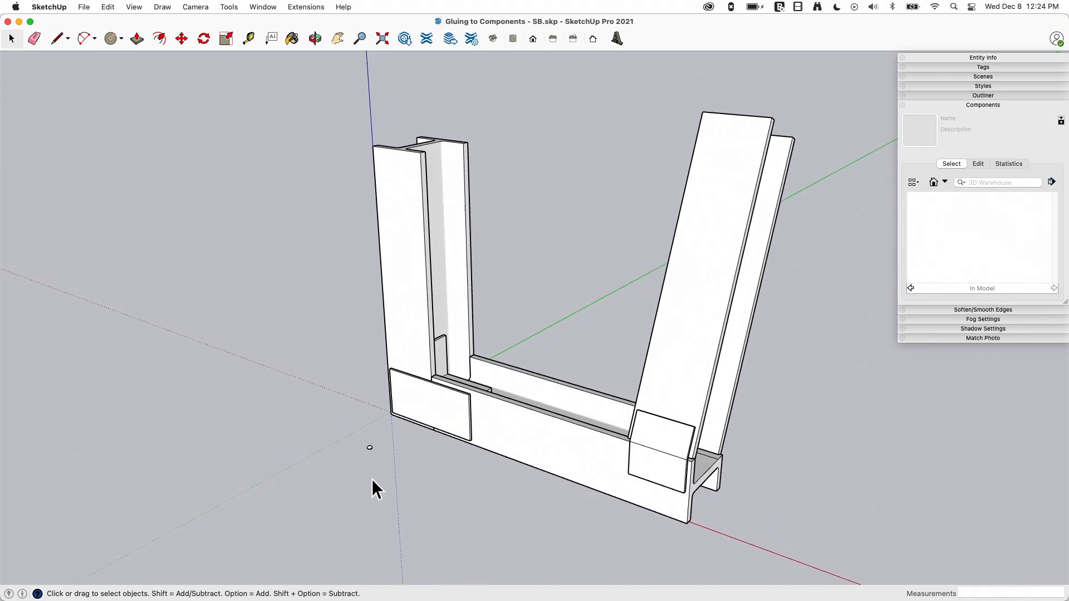
Step: Zoom in on the frame's corner plates
{"action": "scroll", "scroll_direction": "up", "scroll_amount": 3}
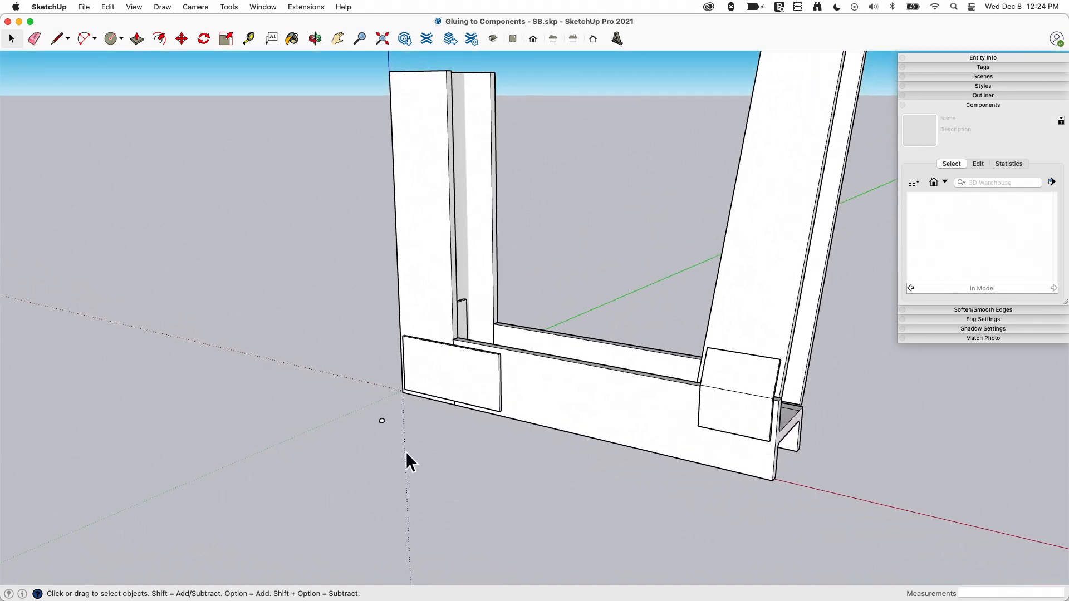
{"action": "scroll", "scroll_direction": "up", "scroll_amount": 3}
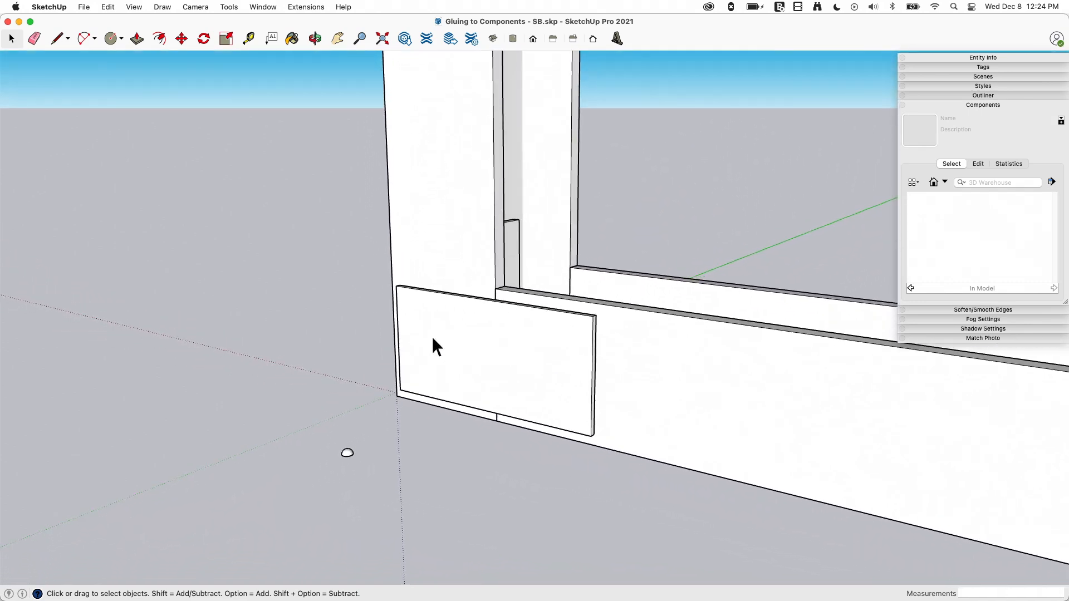
{"action": "mouse_move", "coordinate": [481, 340]}
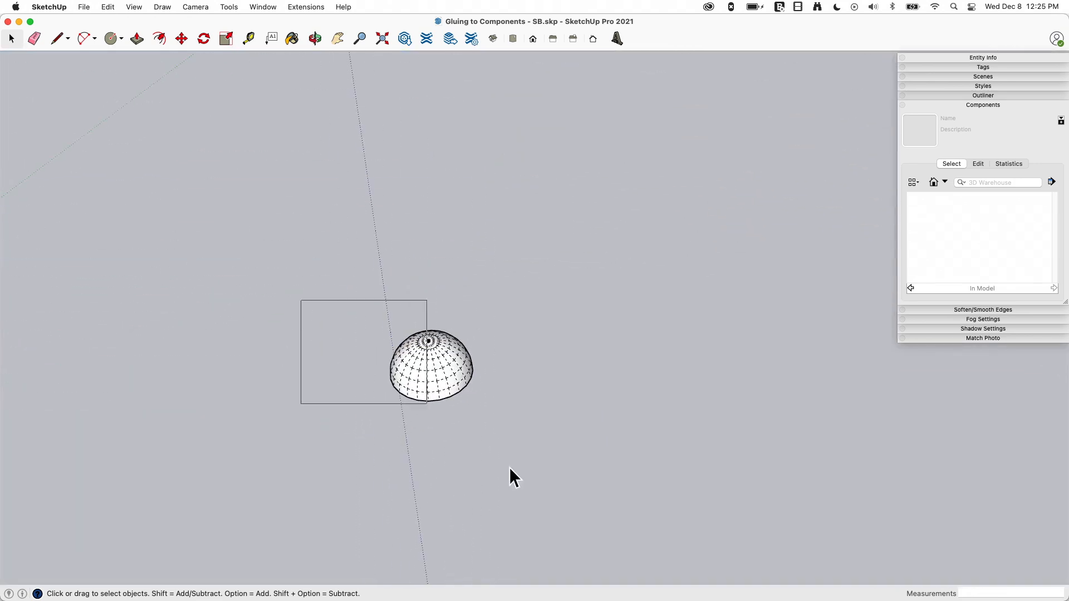
Step: Paint the second, third and fourth domes red, yellow and blue, leaving the first white
{"action": "left_click", "coordinate": [133, 7]}
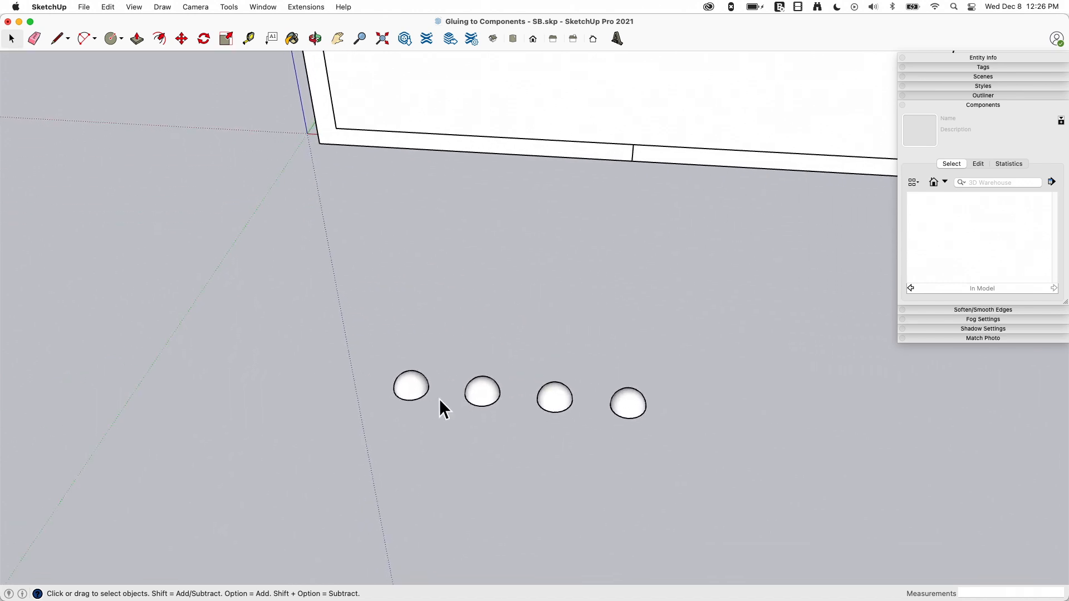
{"action": "left_click", "coordinate": [292, 39]}
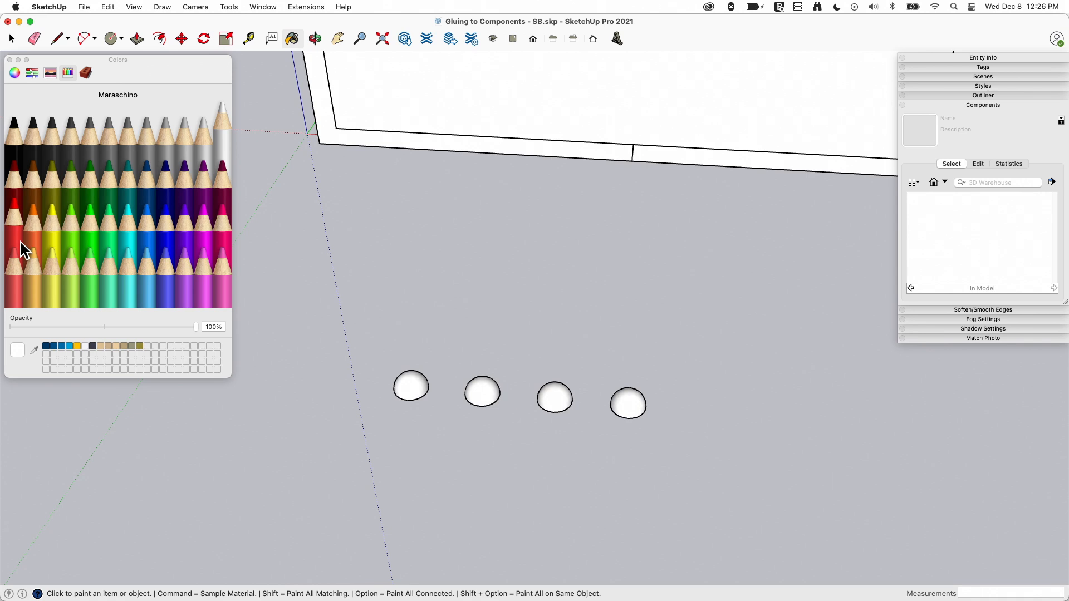
{"action": "left_click", "coordinate": [480, 392]}
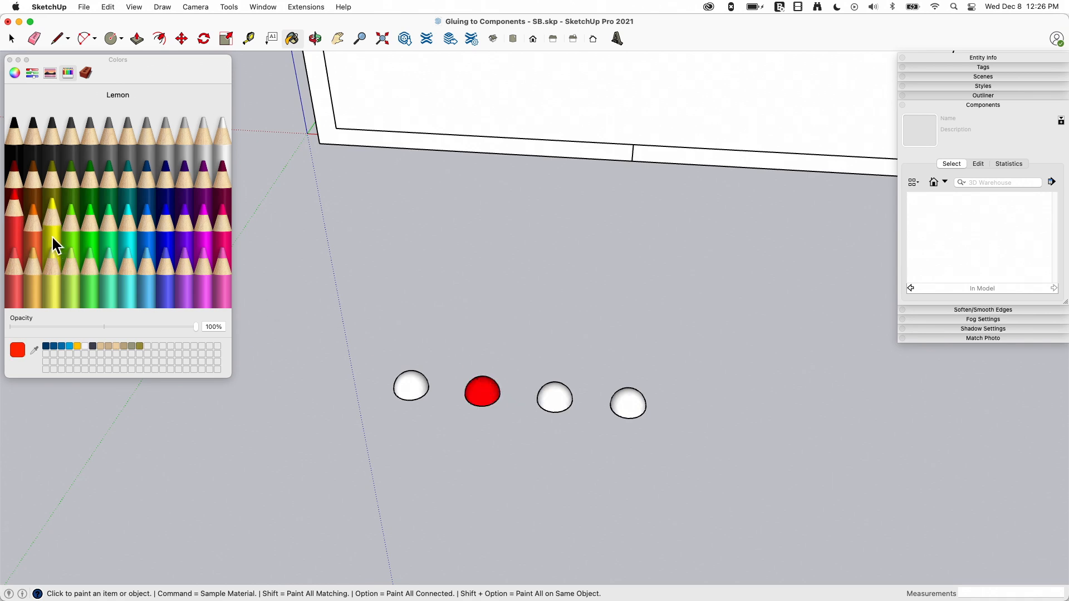
{"action": "left_click", "coordinate": [554, 397]}
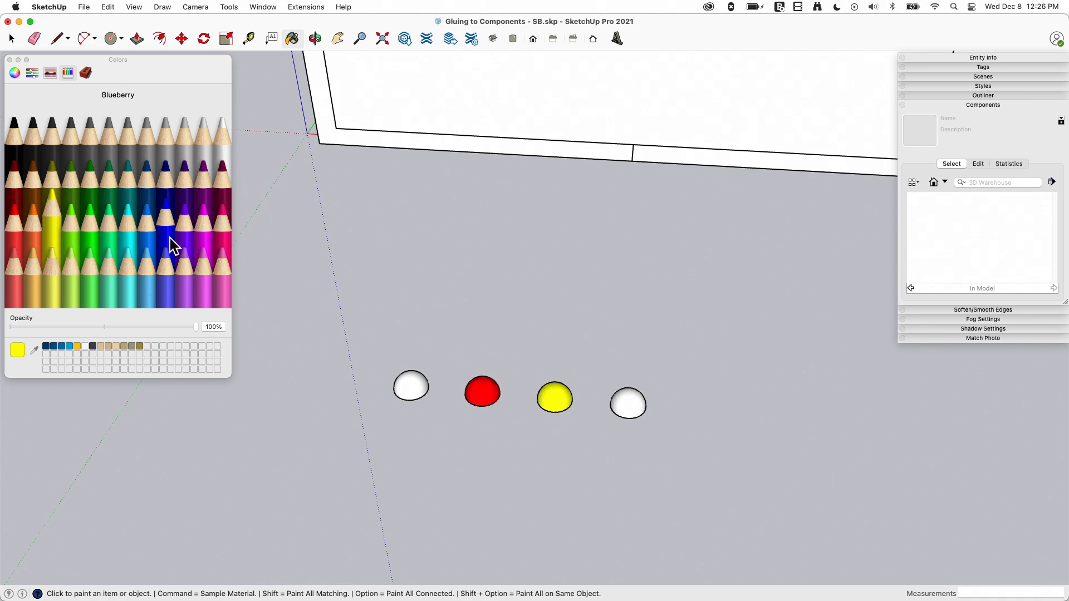
{"action": "left_click", "coordinate": [627, 403]}
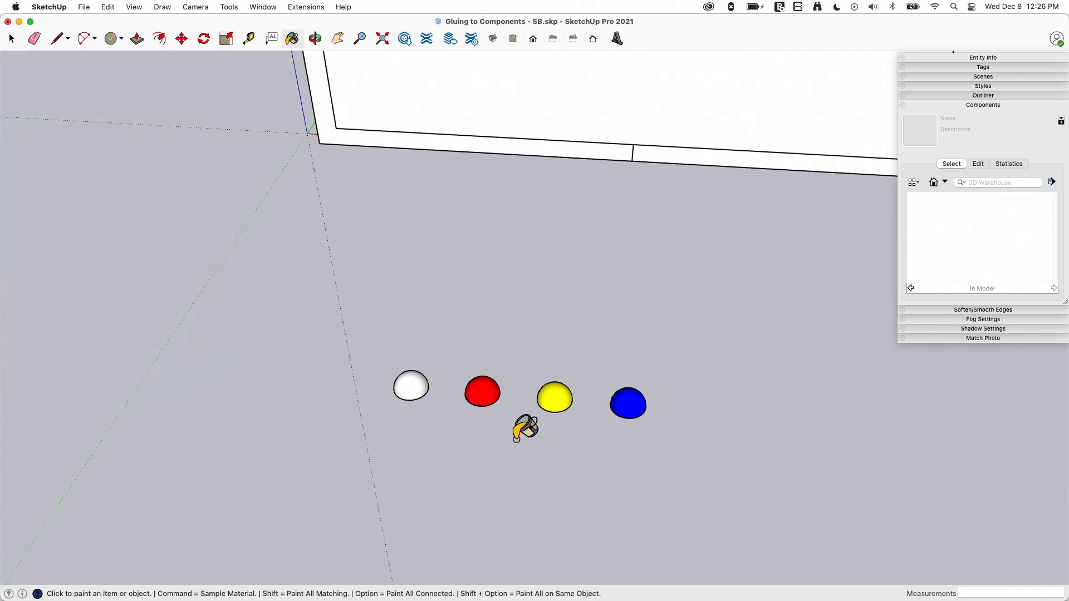
{"action": "left_click", "coordinate": [11, 38]}
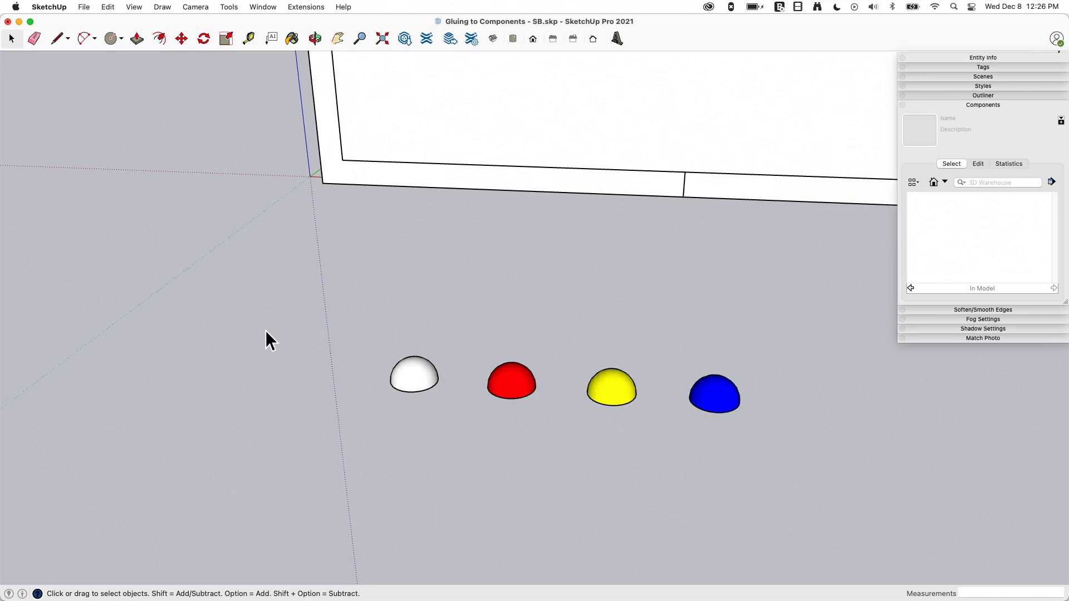
Step: Make the white dome a component named 'Rivet - Vertical' with Glue to: Vertical
{"action": "right_click", "coordinate": [414, 375]}
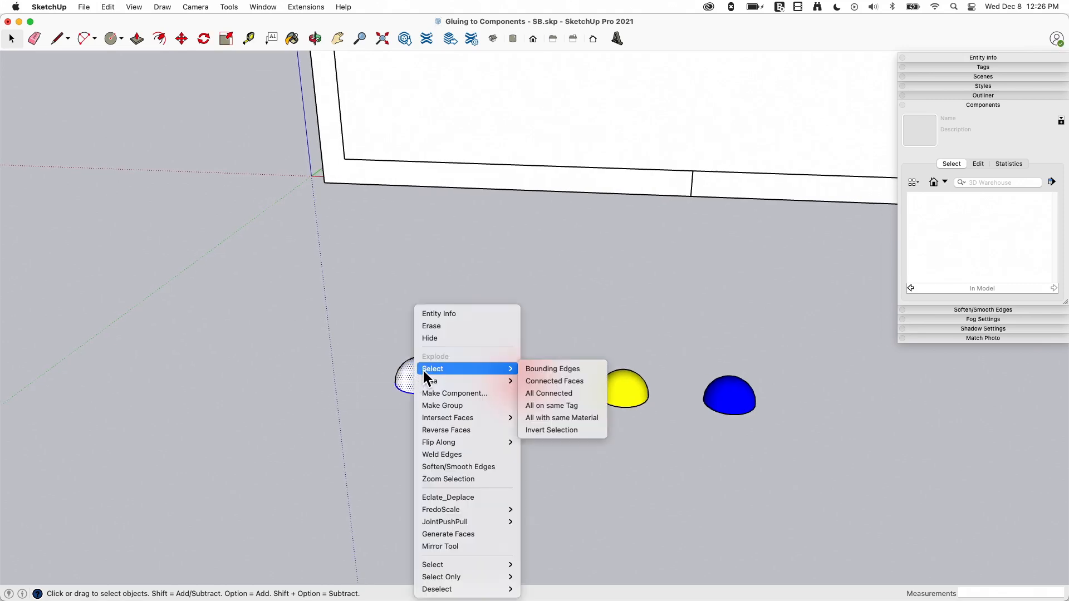
{"action": "left_click", "coordinate": [454, 394]}
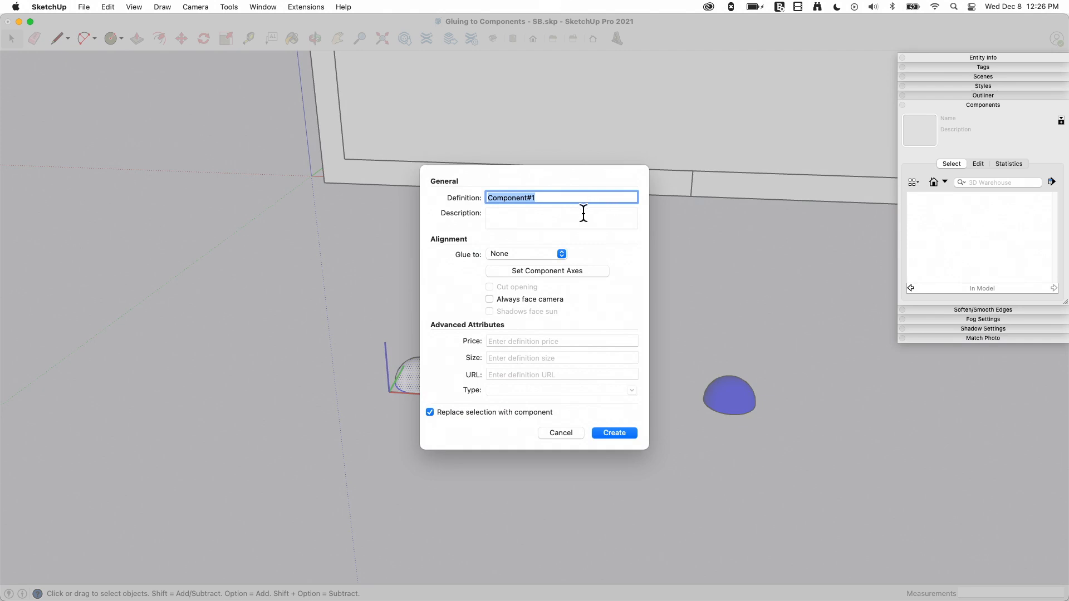
{"action": "type", "text": "Rivet"}
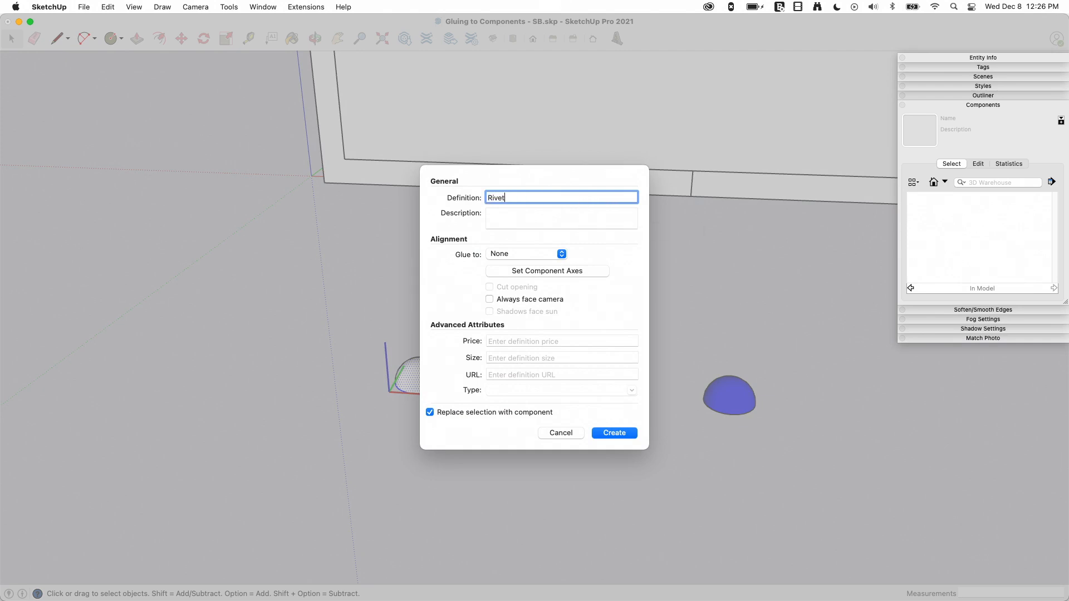
{"action": "type", "text": "- Vert"}
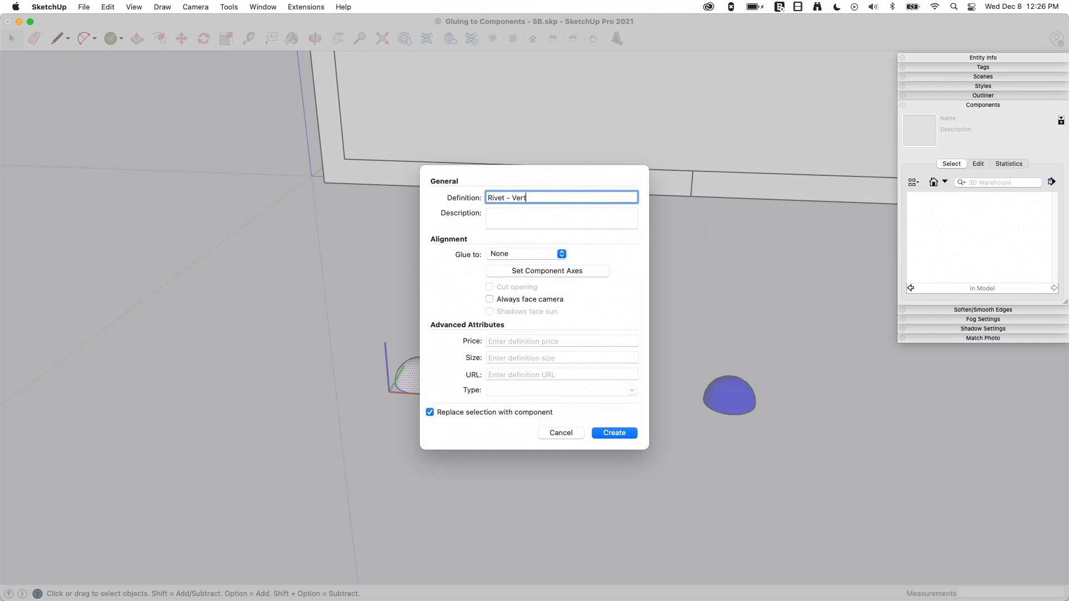
{"action": "type", "text": "ical"}
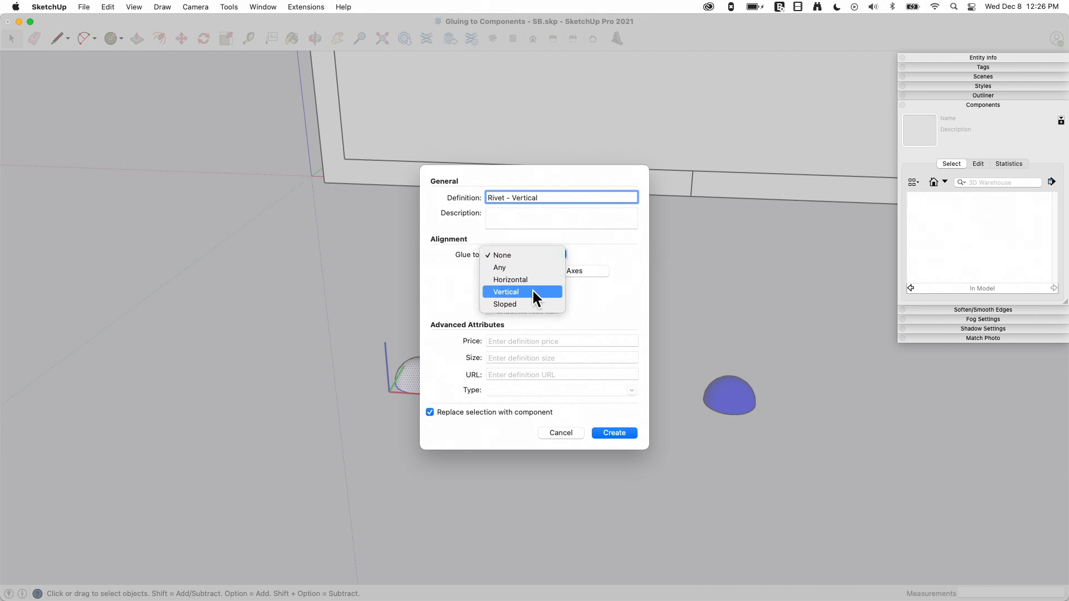
{"action": "left_click", "coordinate": [506, 292]}
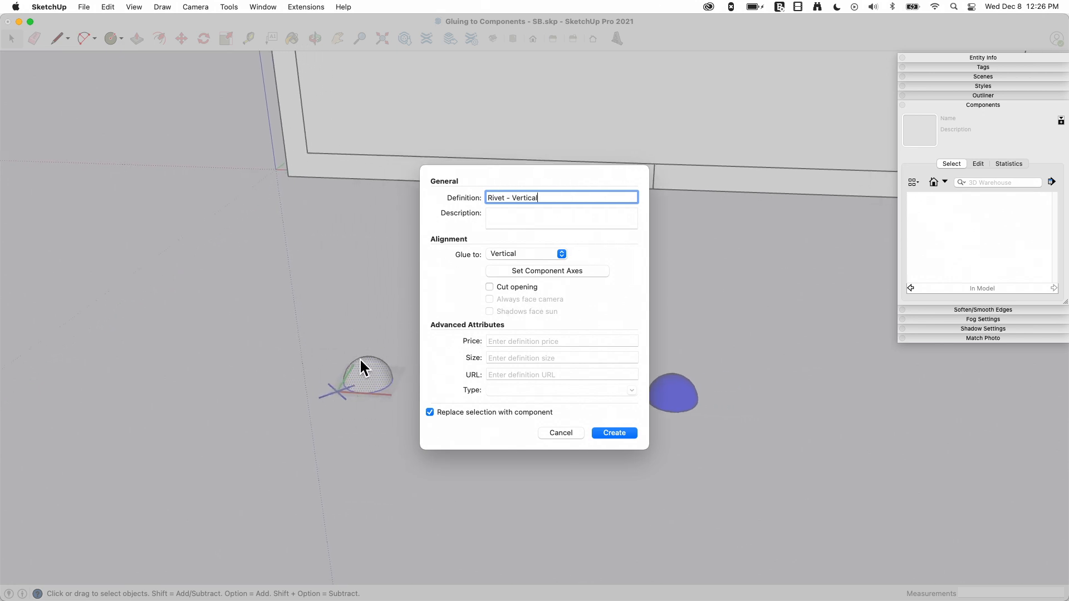
{"action": "mouse_move", "coordinate": [368, 327]}
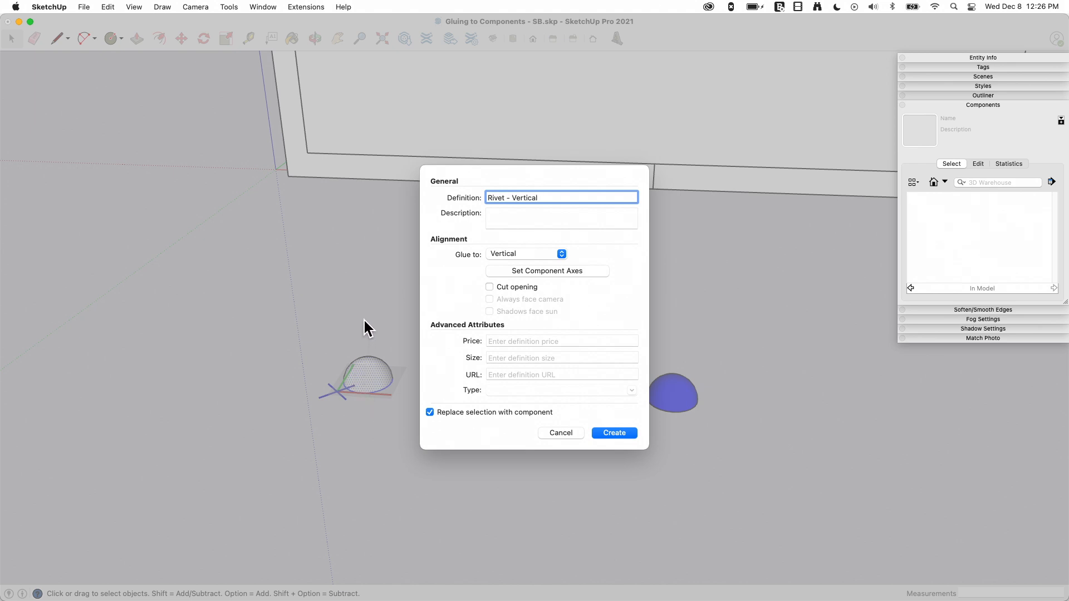
{"action": "mouse_move", "coordinate": [388, 326]}
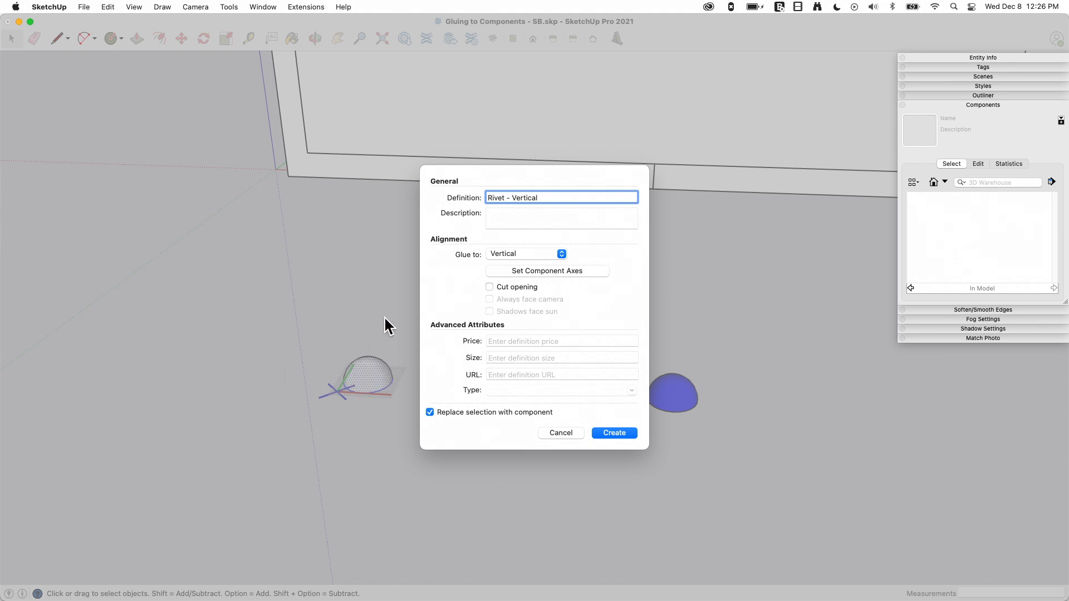
{"action": "left_click", "coordinate": [430, 411]}
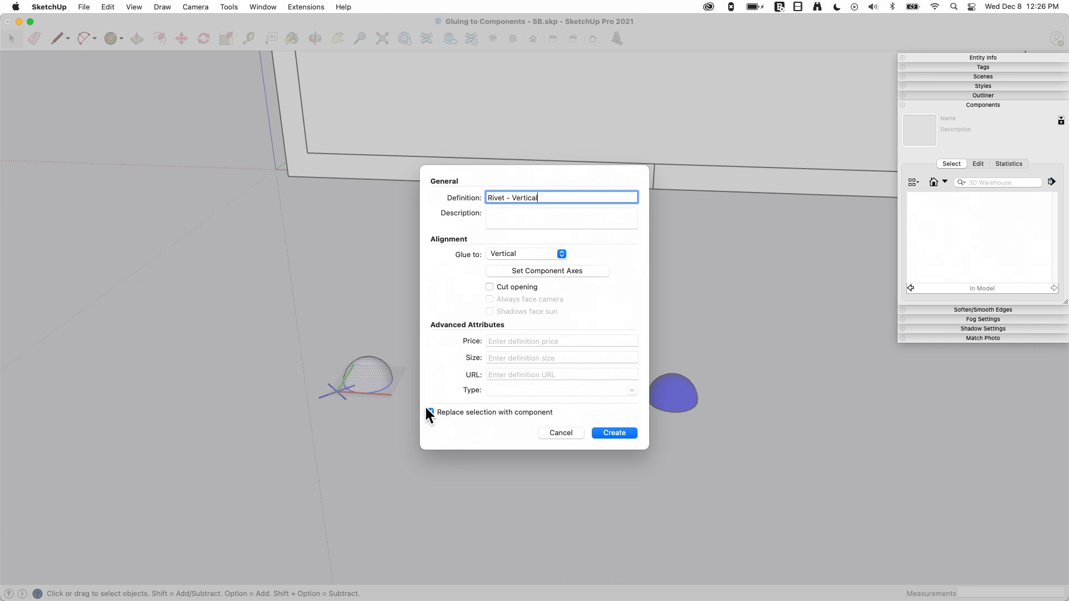
{"action": "left_click", "coordinate": [430, 412]}
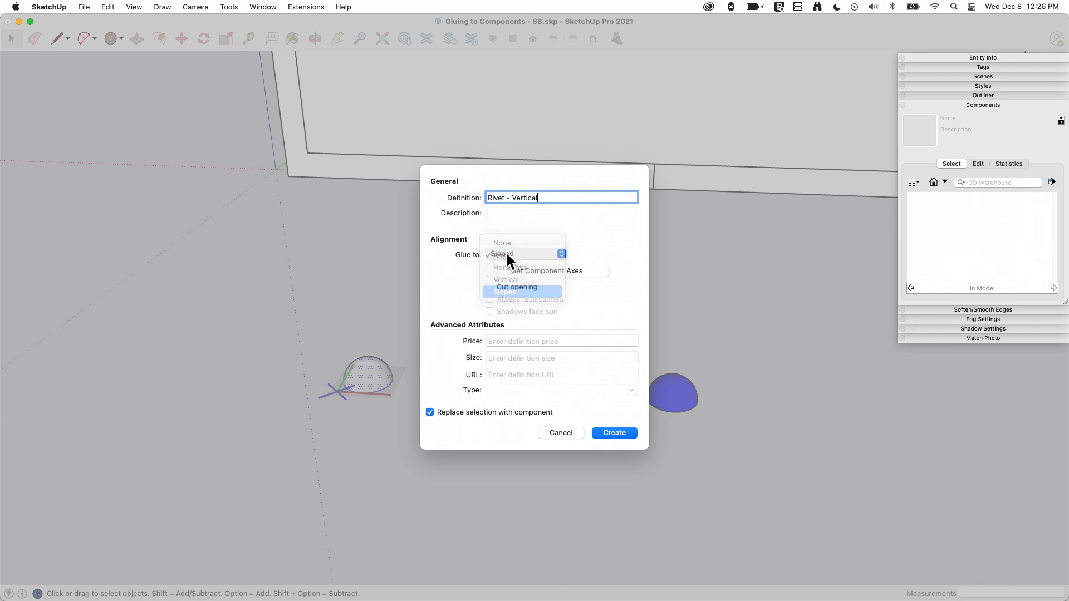
{"action": "left_click", "coordinate": [505, 280]}
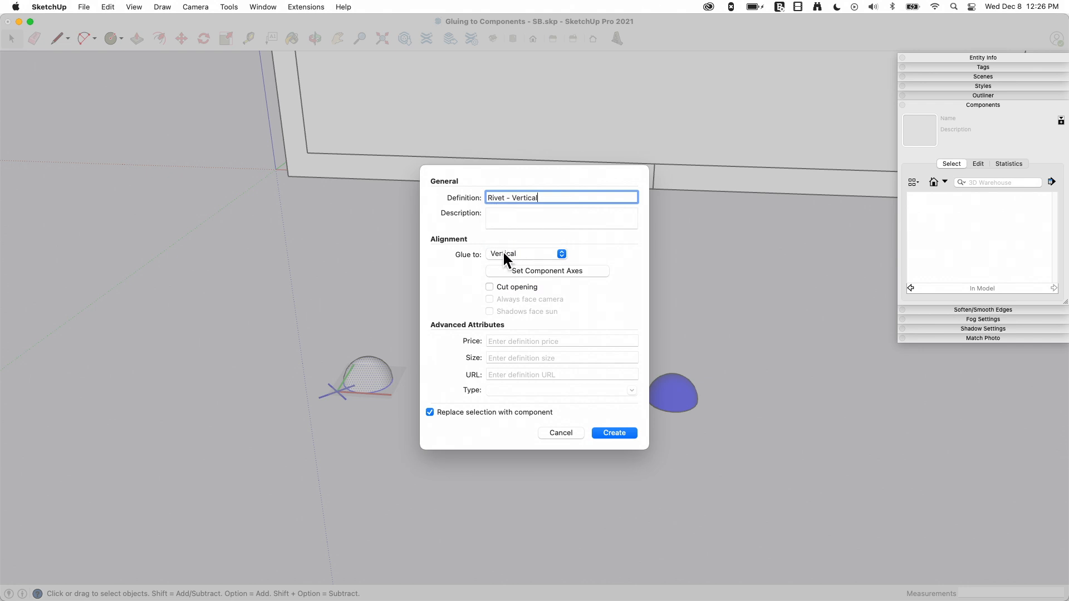
{"action": "mouse_move", "coordinate": [525, 254]}
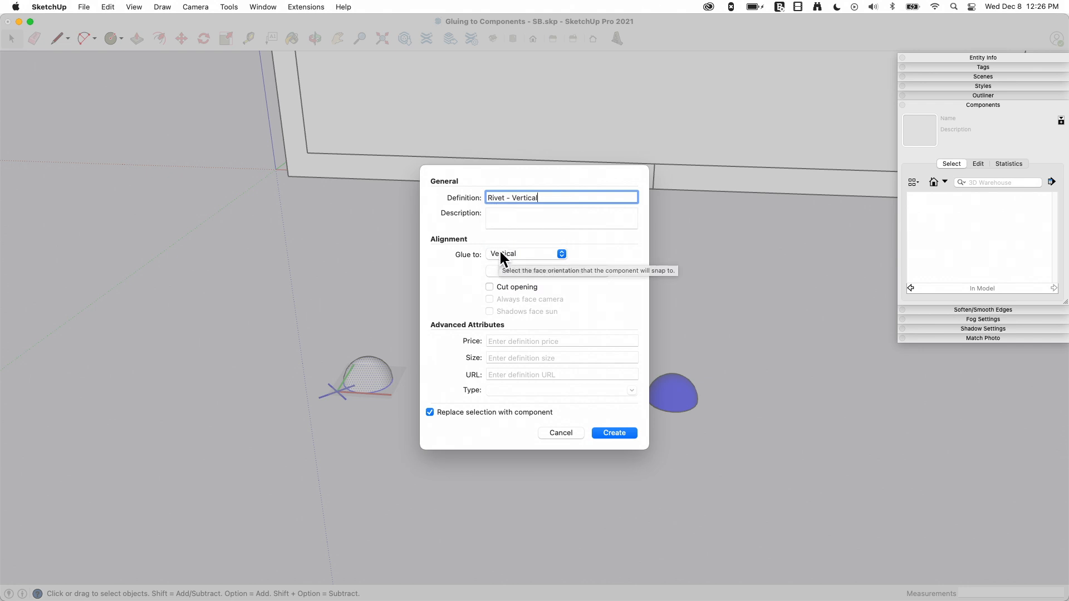
{"action": "mouse_move", "coordinate": [561, 278]}
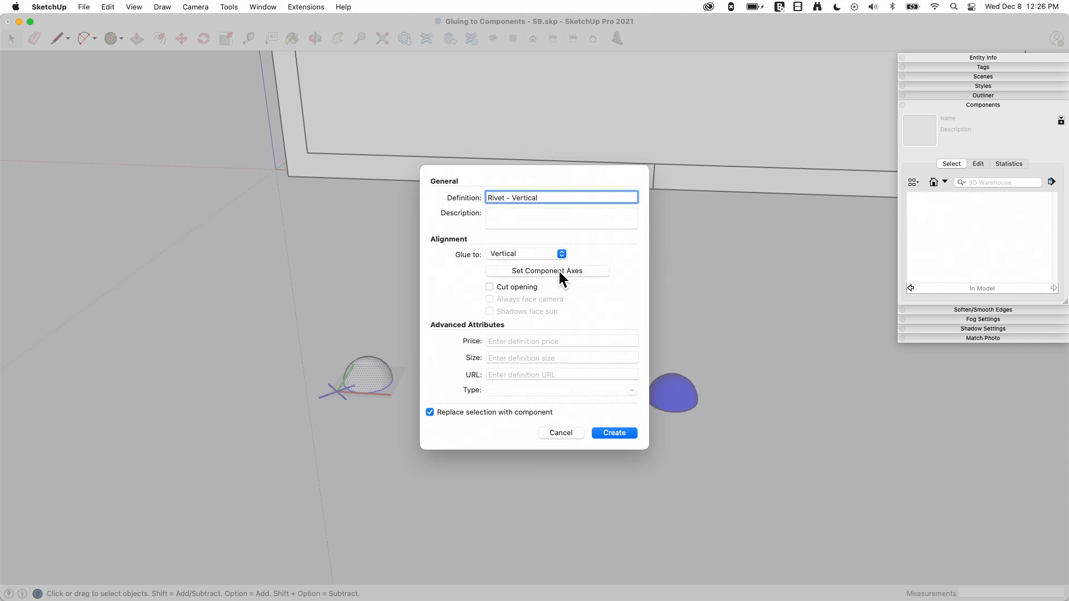
{"action": "mouse_move", "coordinate": [571, 282]}
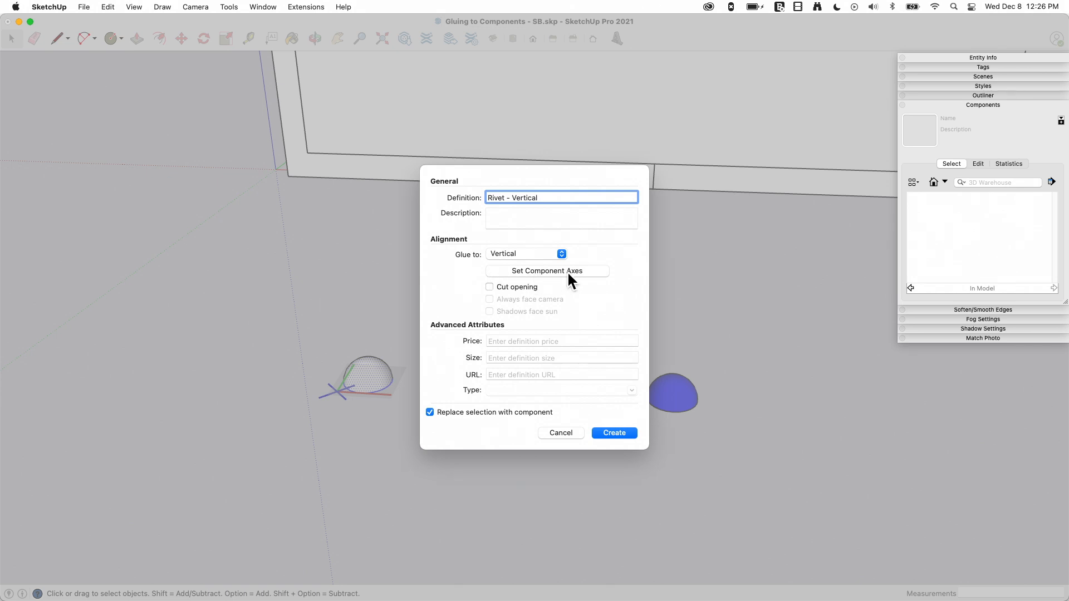
{"action": "left_click", "coordinate": [612, 433]}
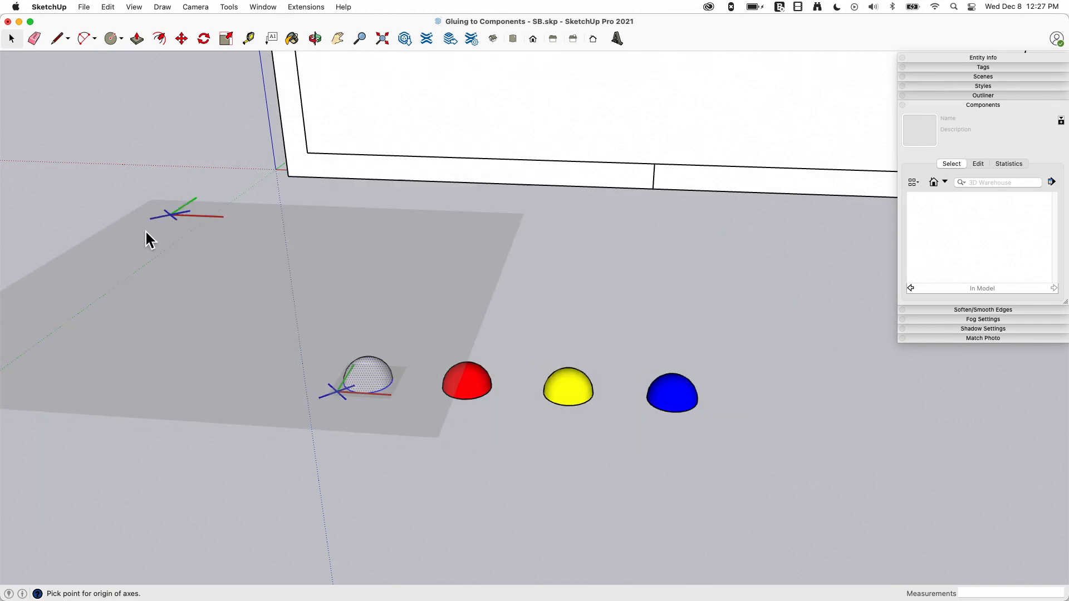
{"action": "mouse_move", "coordinate": [334, 252]}
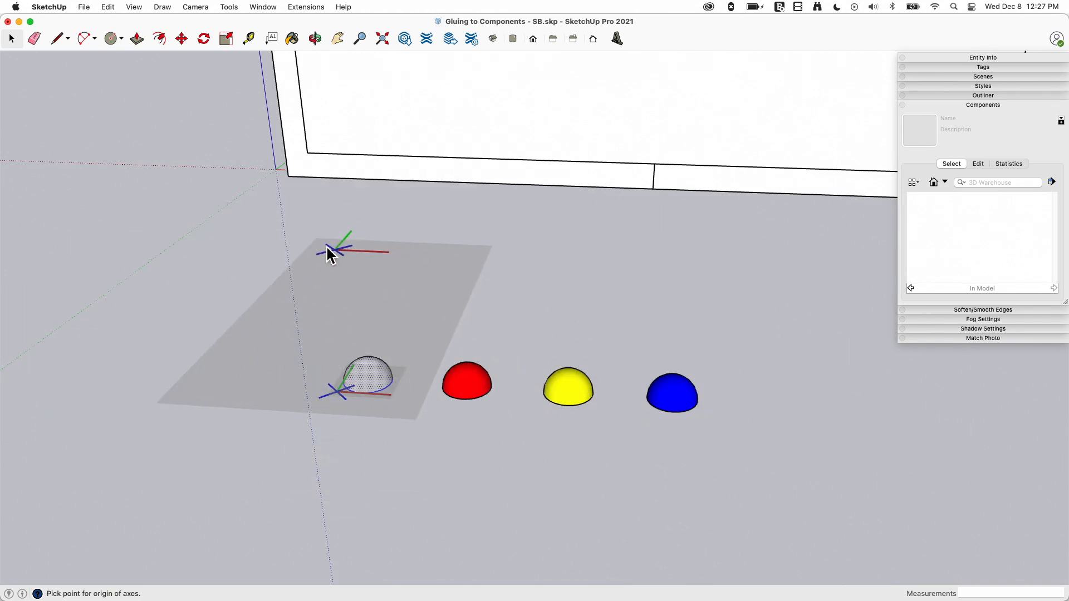
{"action": "mouse_move", "coordinate": [310, 270]}
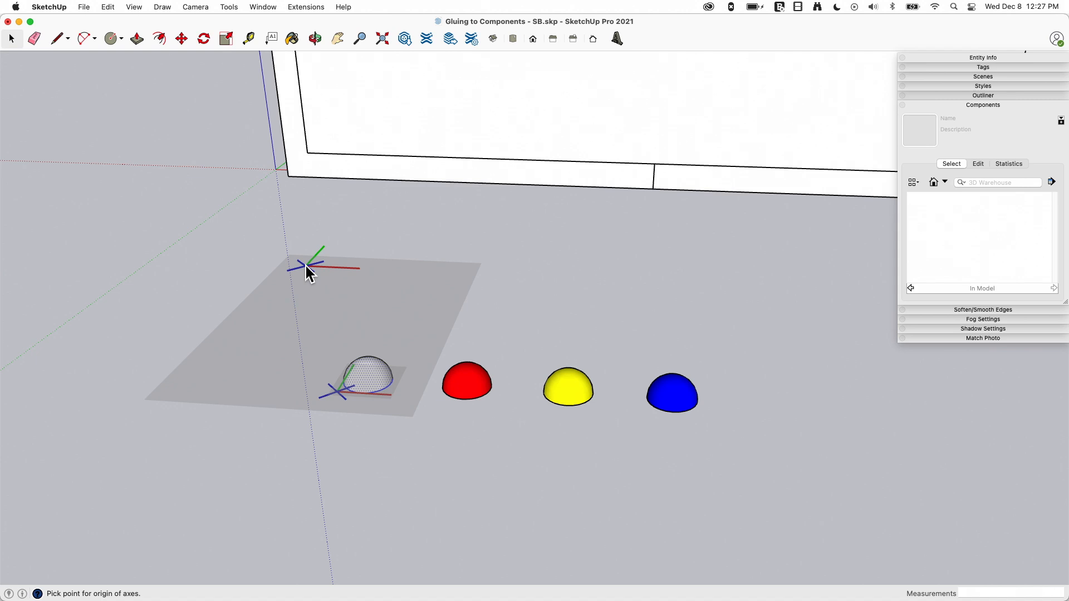
{"action": "mouse_move", "coordinate": [267, 249]}
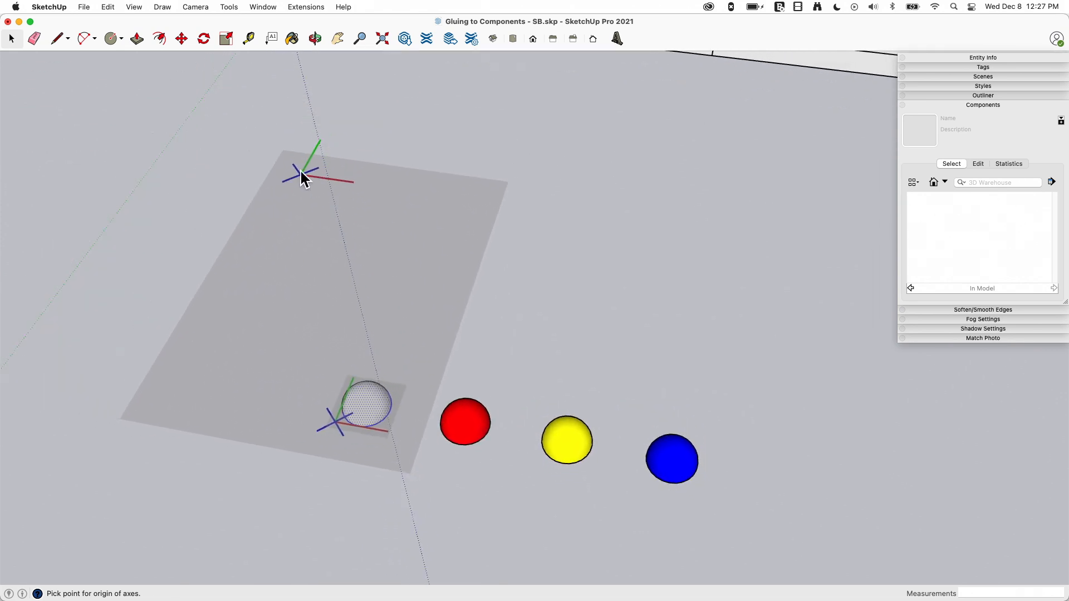
{"action": "mouse_move", "coordinate": [218, 316]}
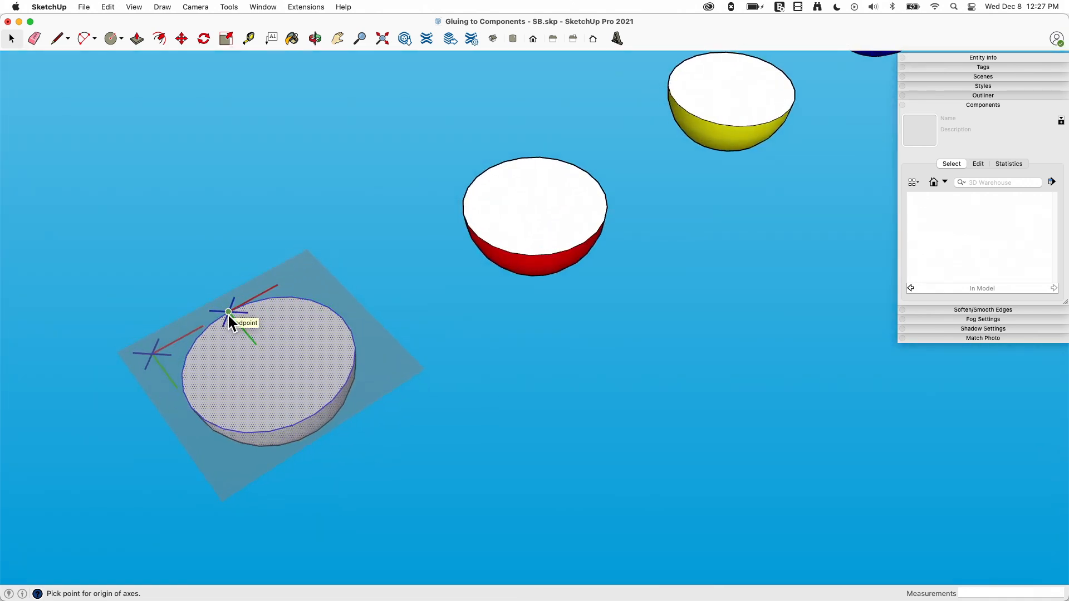
{"action": "mouse_move", "coordinate": [334, 324]}
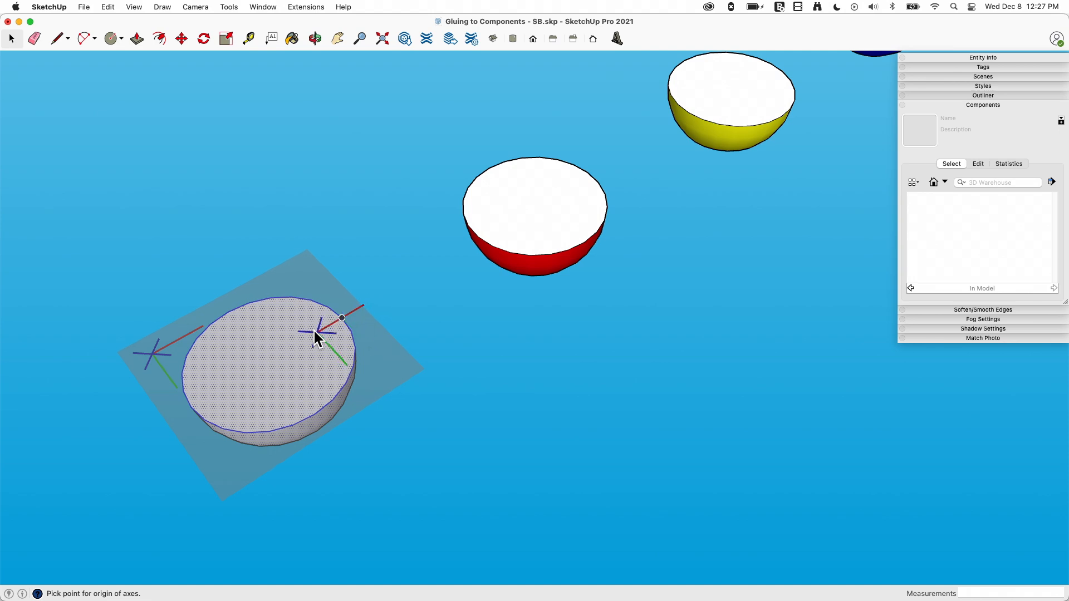
Step: Place the component axes at the dome's base centre and create 'Rivet - Vertical'
{"action": "left_click", "coordinate": [341, 318]}
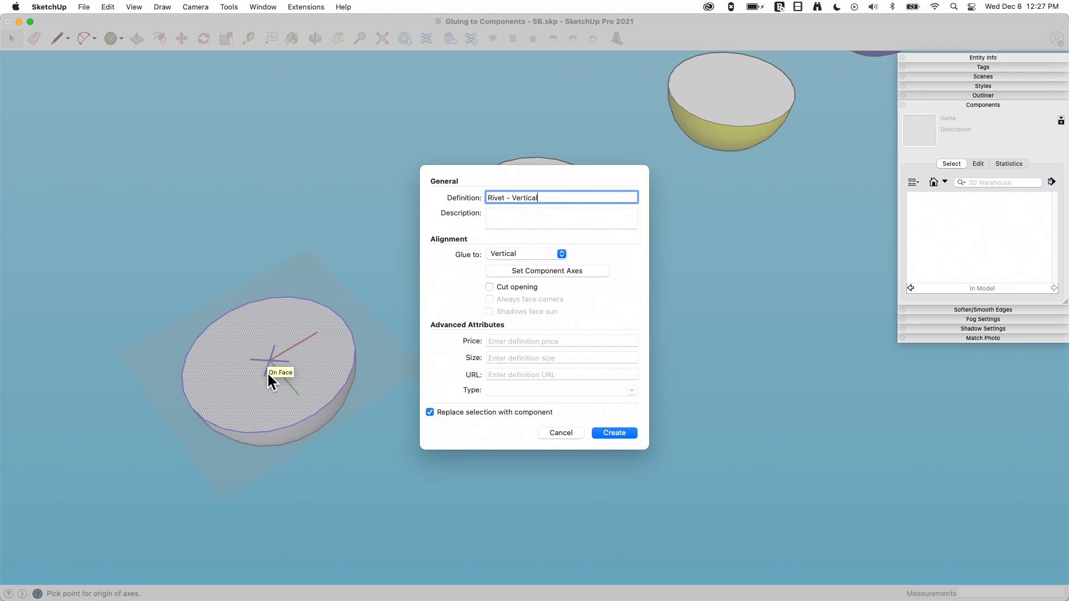
{"action": "mouse_move", "coordinate": [992, 313]}
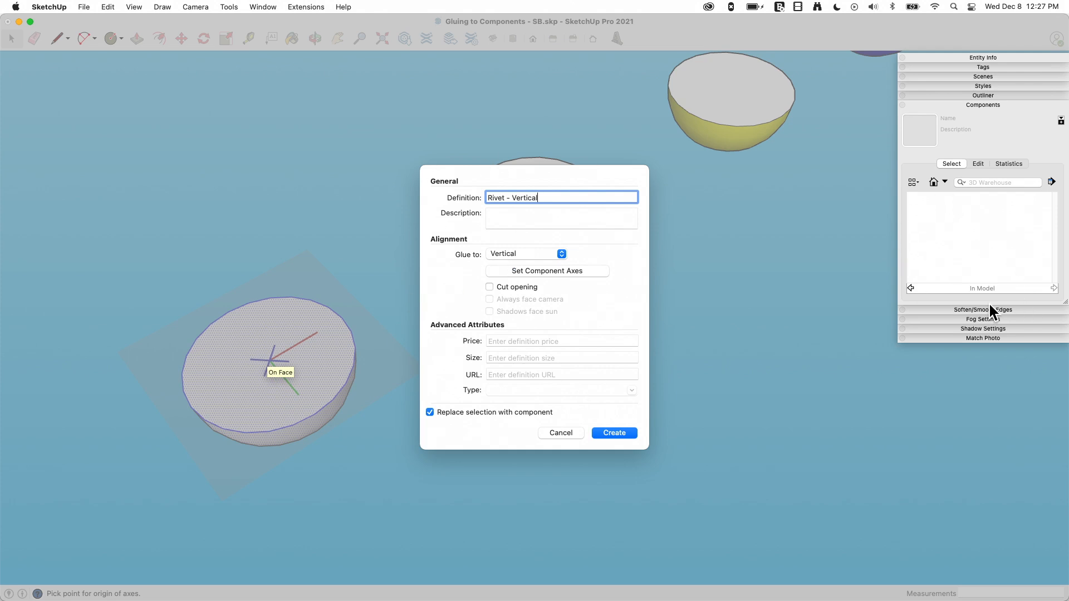
{"action": "mouse_move", "coordinate": [327, 185]}
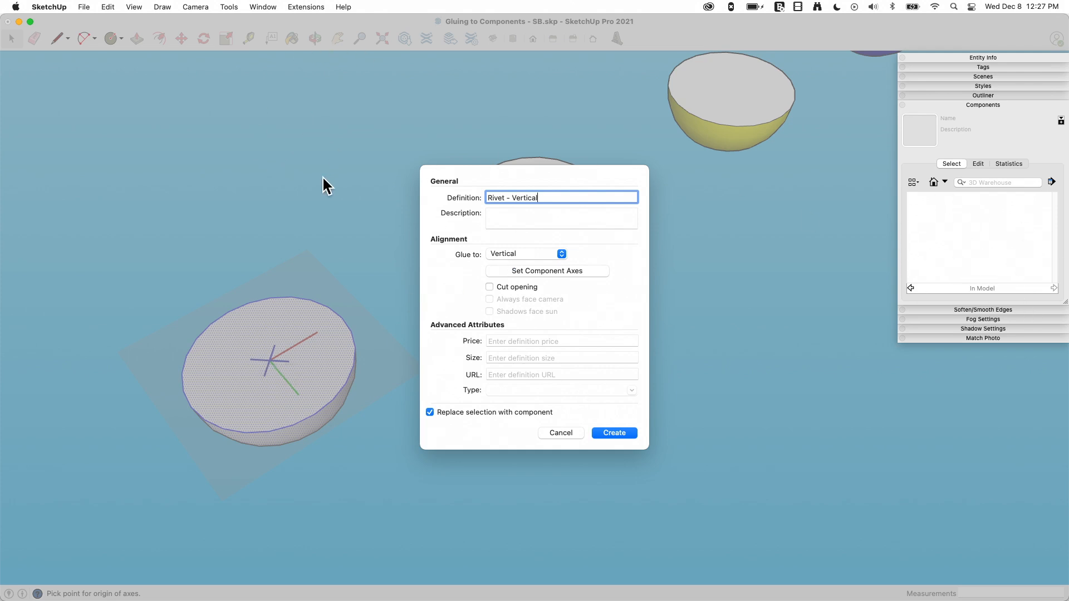
{"action": "mouse_move", "coordinate": [373, 329]}
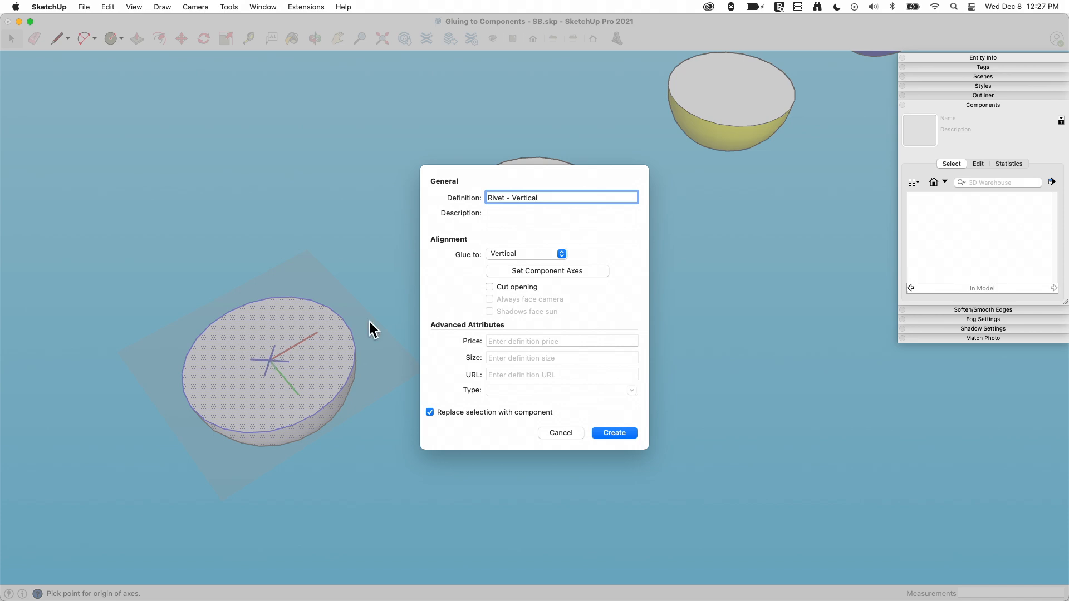
{"action": "mouse_move", "coordinate": [522, 265]}
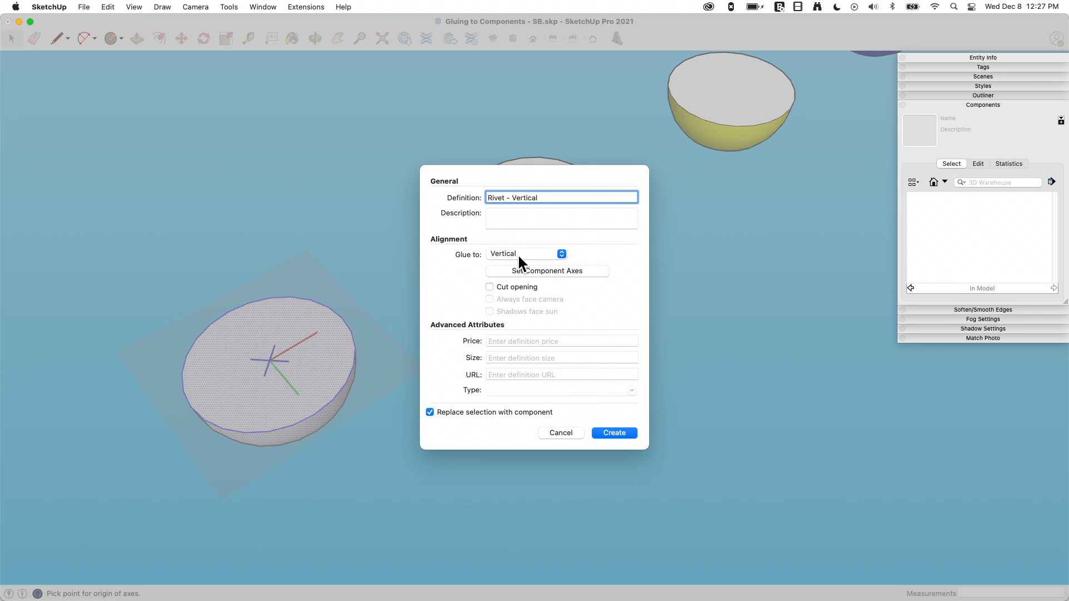
{"action": "left_click", "coordinate": [612, 433]}
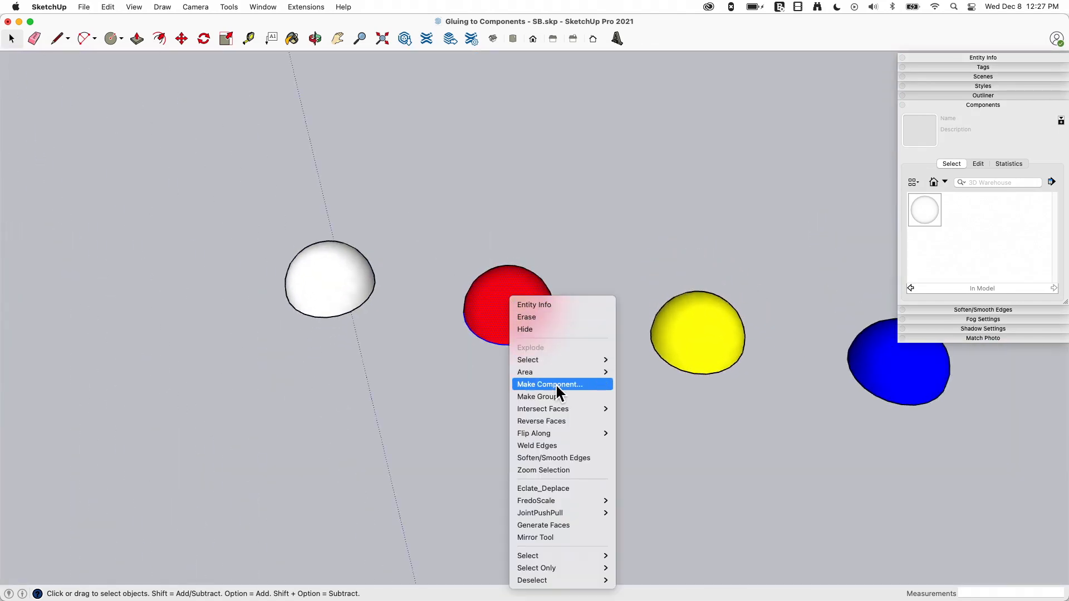
Step: Name the red dome's component 'Rivet - Horizontal' and set Glue to: Horizontal
{"action": "left_click", "coordinate": [548, 384]}
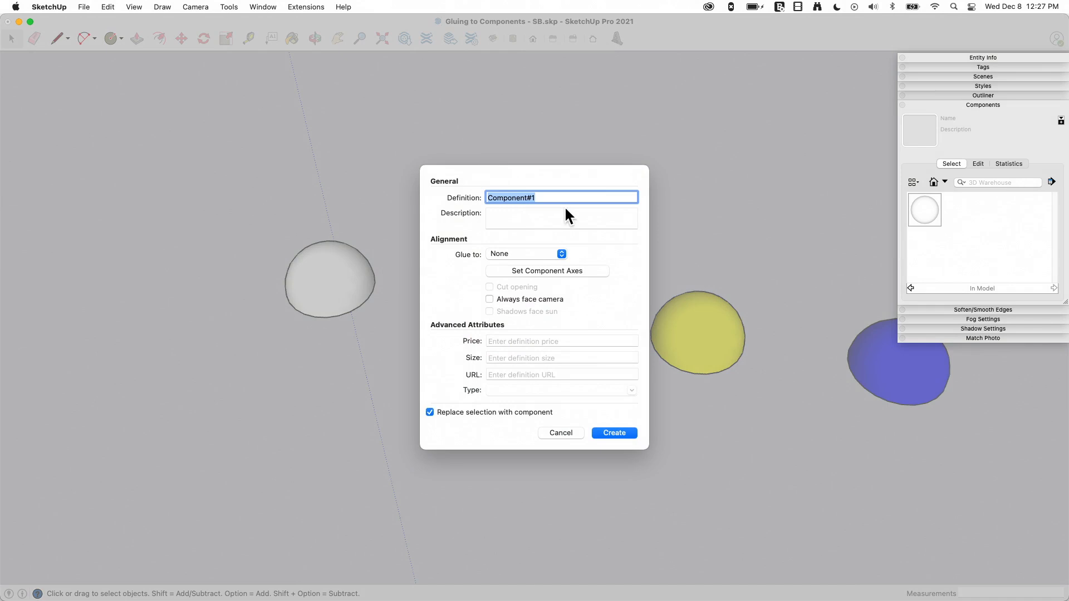
{"action": "type", "text": "Rivet"}
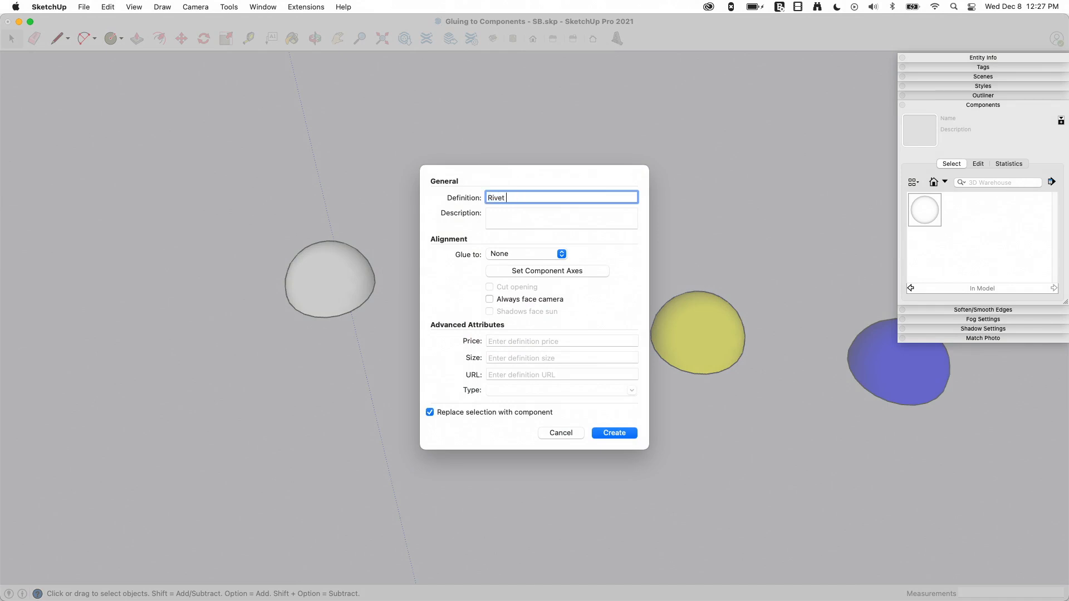
{"action": "type", "text": "- Hori"}
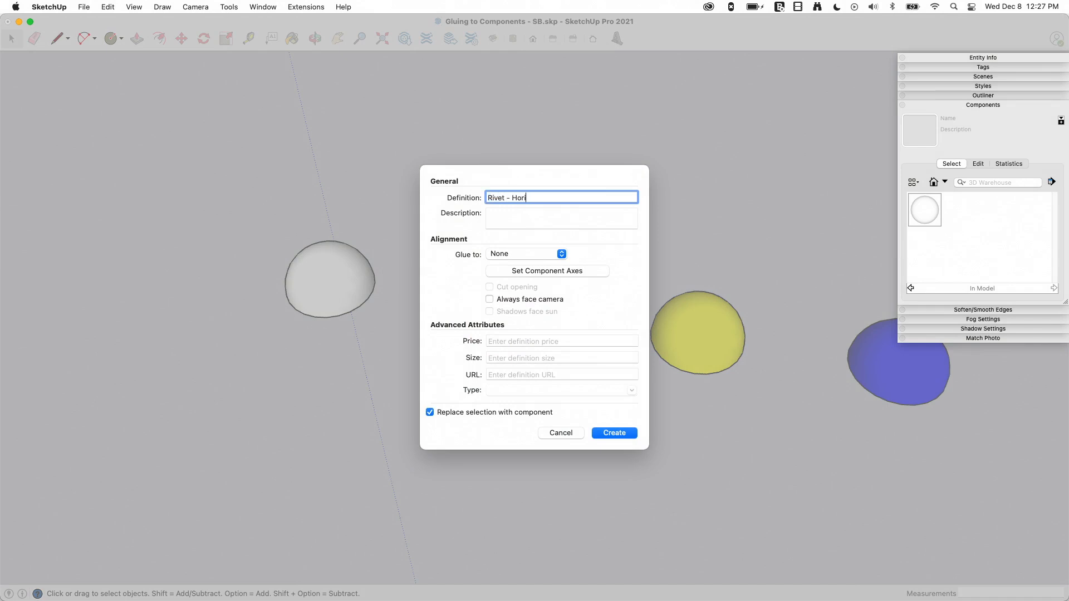
{"action": "type", "text": "zontal"}
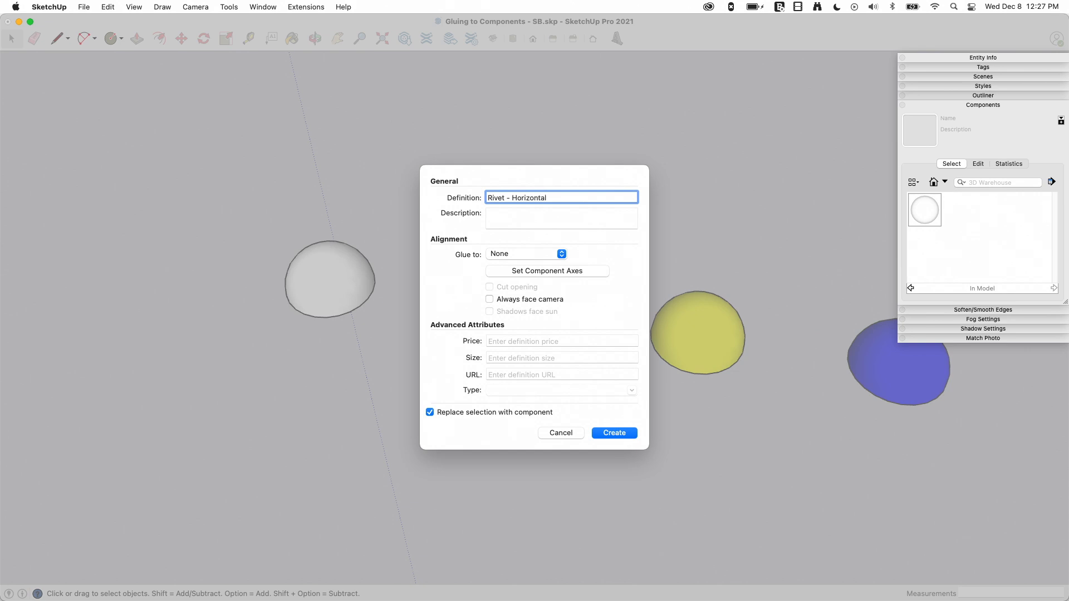
{"action": "left_click", "coordinate": [524, 253]}
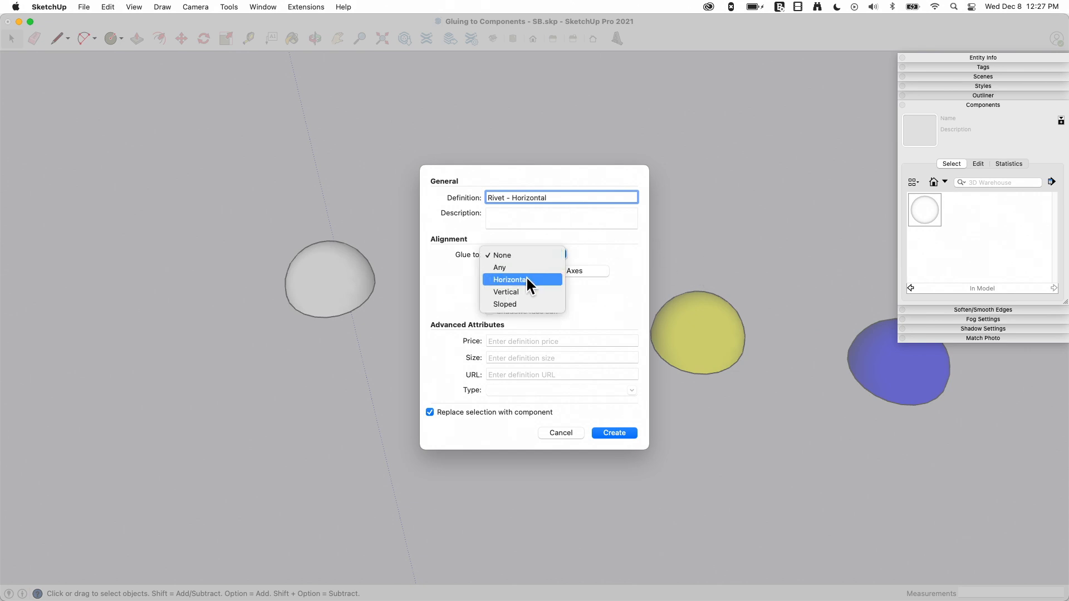
{"action": "left_click", "coordinate": [508, 279]}
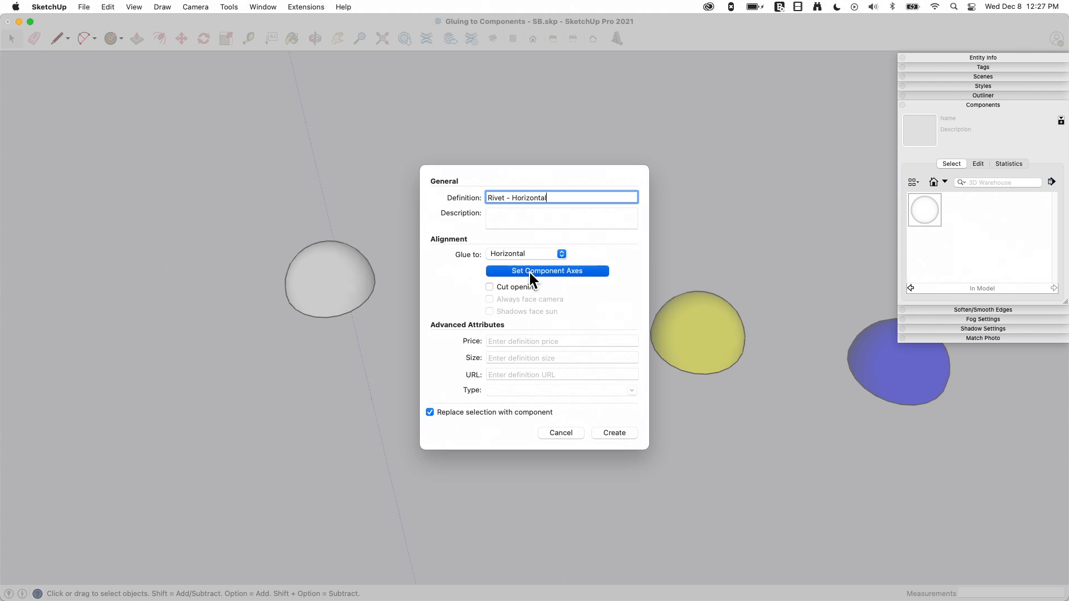
Step: Set the red rivet's component axes and create the component
{"action": "left_click", "coordinate": [546, 271]}
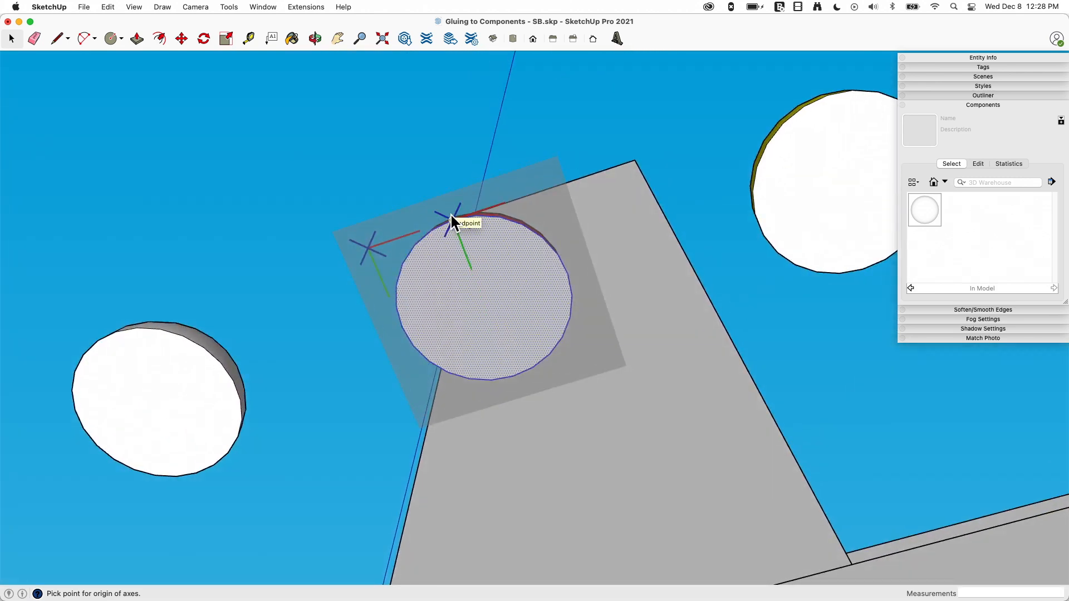
{"action": "mouse_move", "coordinate": [483, 289]}
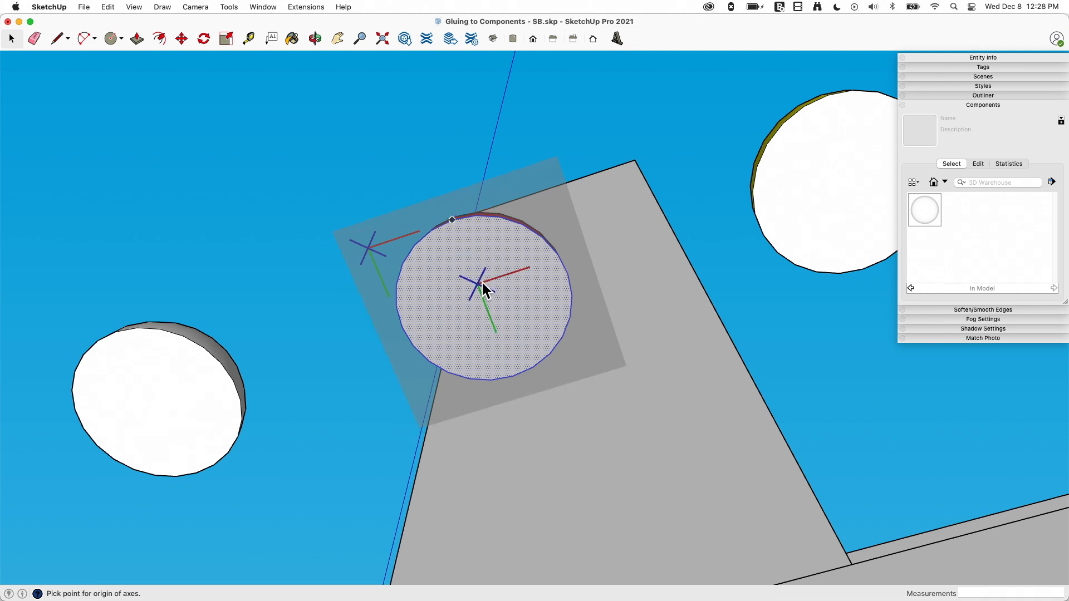
{"action": "mouse_move", "coordinate": [565, 281]}
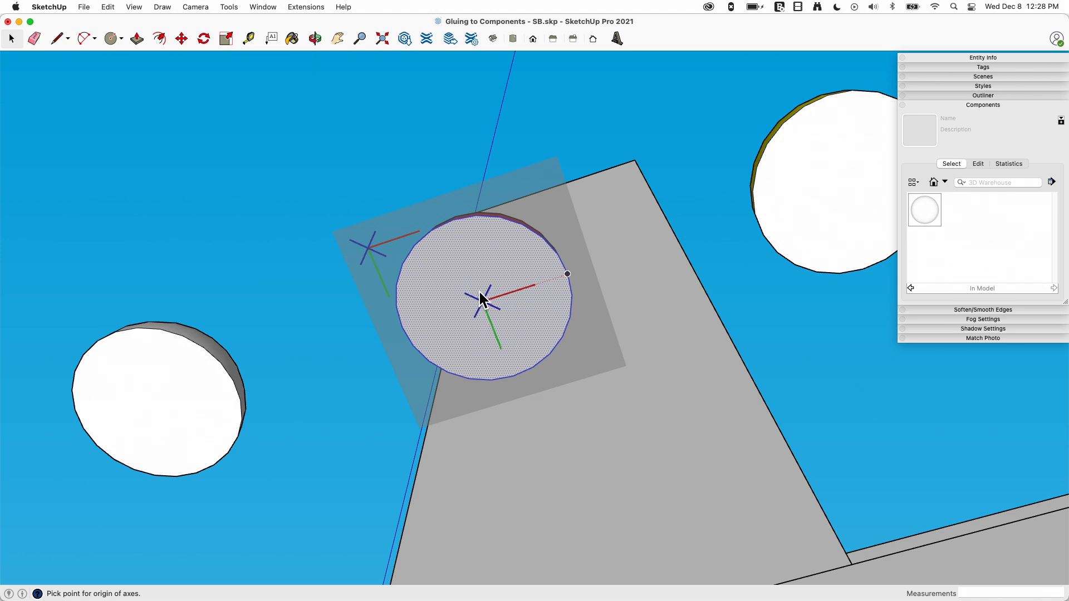
{"action": "mouse_move", "coordinate": [452, 221]}
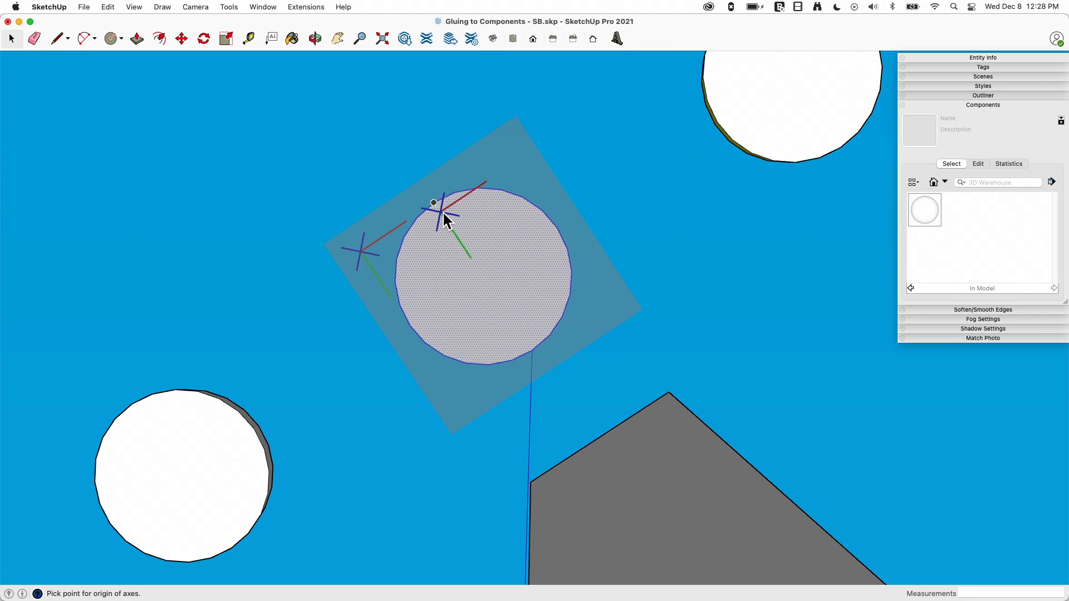
{"action": "left_click", "coordinate": [434, 204]}
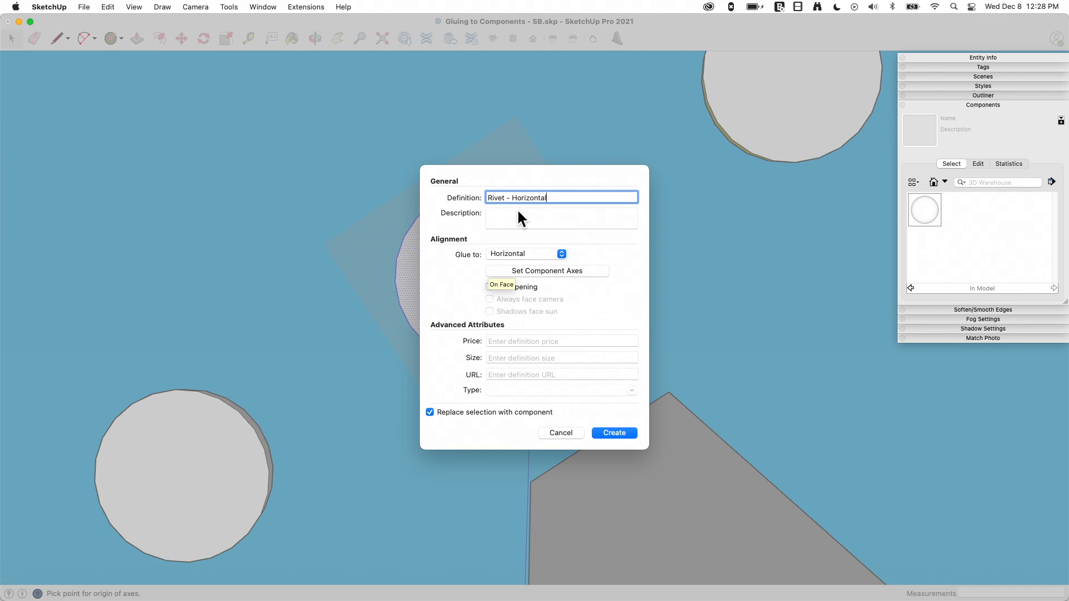
{"action": "left_click", "coordinate": [613, 432]}
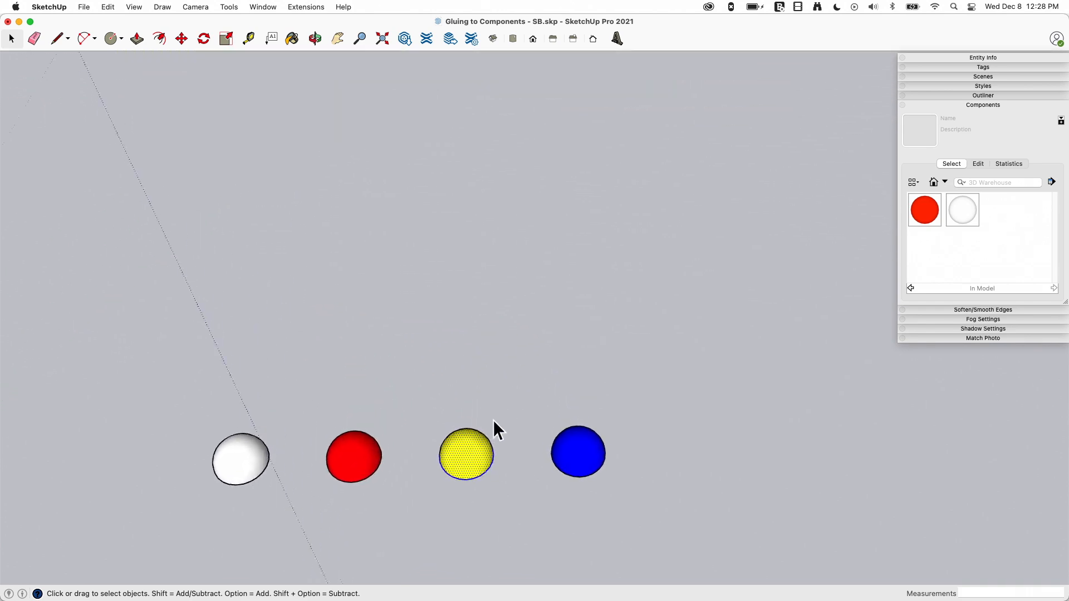
Step: Name the yellow dome's component 'Rivet - Sloped' and set Glue to: Sloped
{"action": "scroll", "scroll_direction": "down", "scroll_amount": 3}
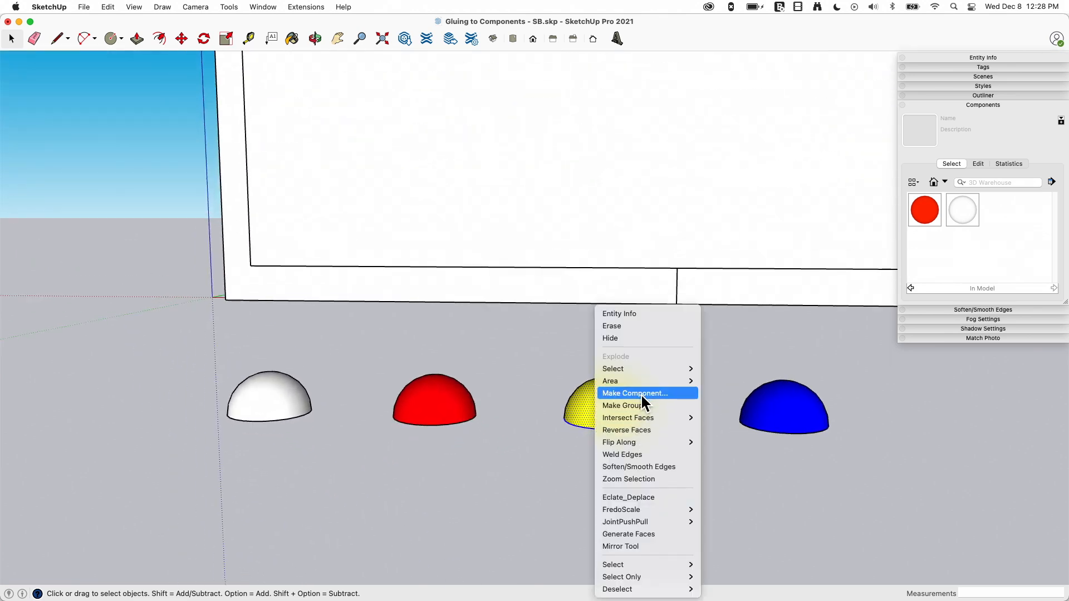
{"action": "left_click", "coordinate": [633, 393]}
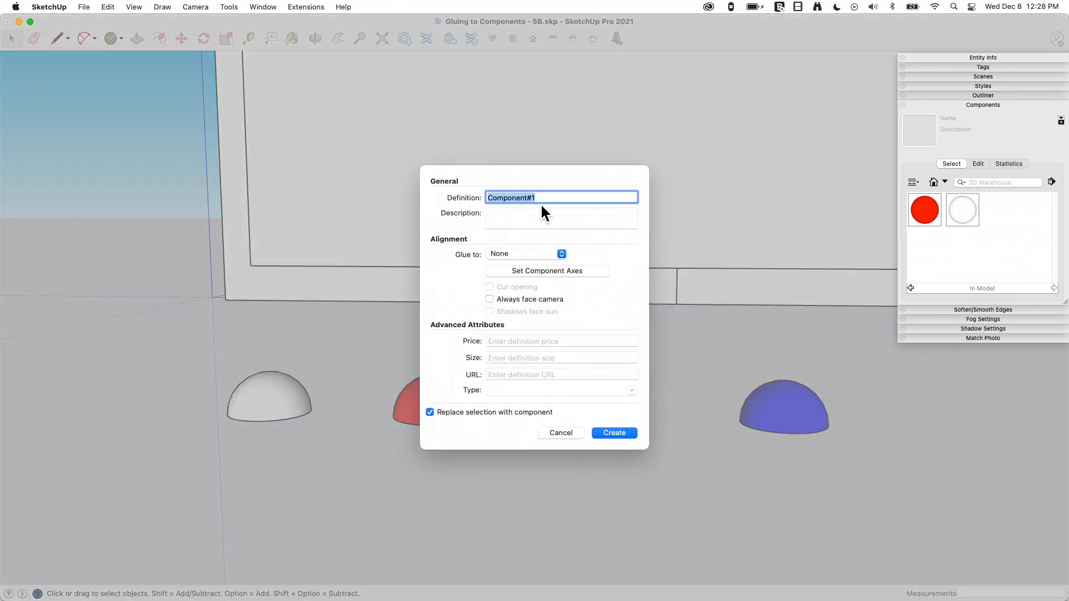
{"action": "type", "text": "Rivet"}
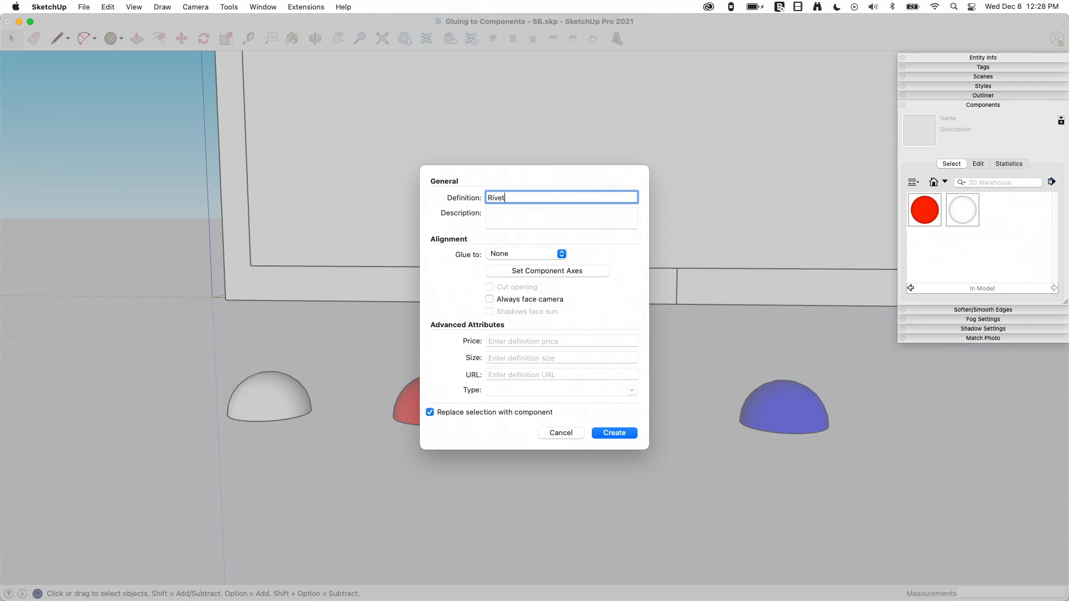
{"action": "type", "text": "-"}
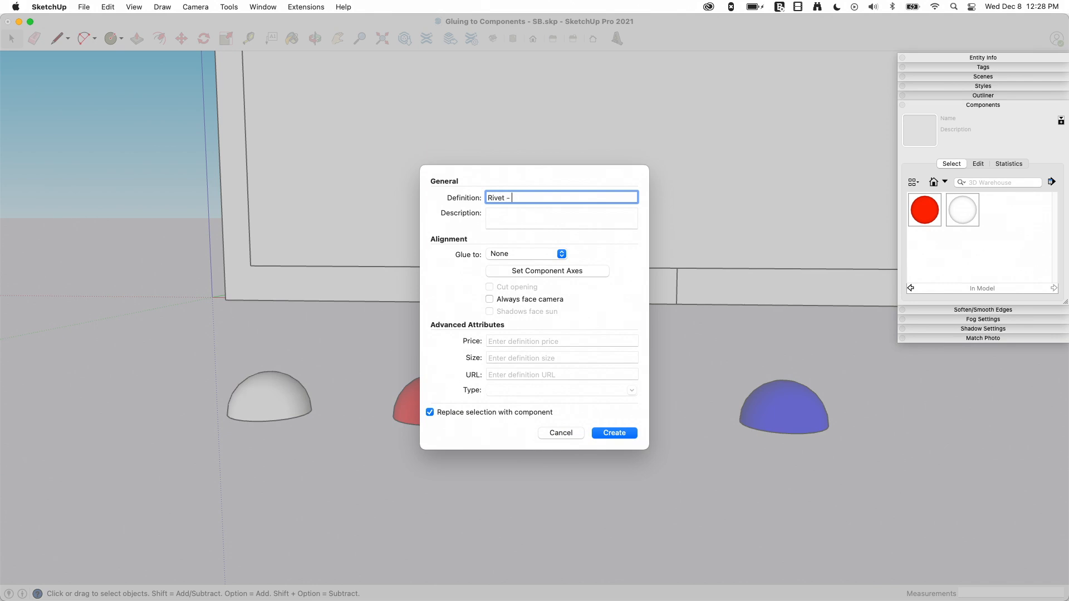
{"action": "left_click", "coordinate": [526, 254]}
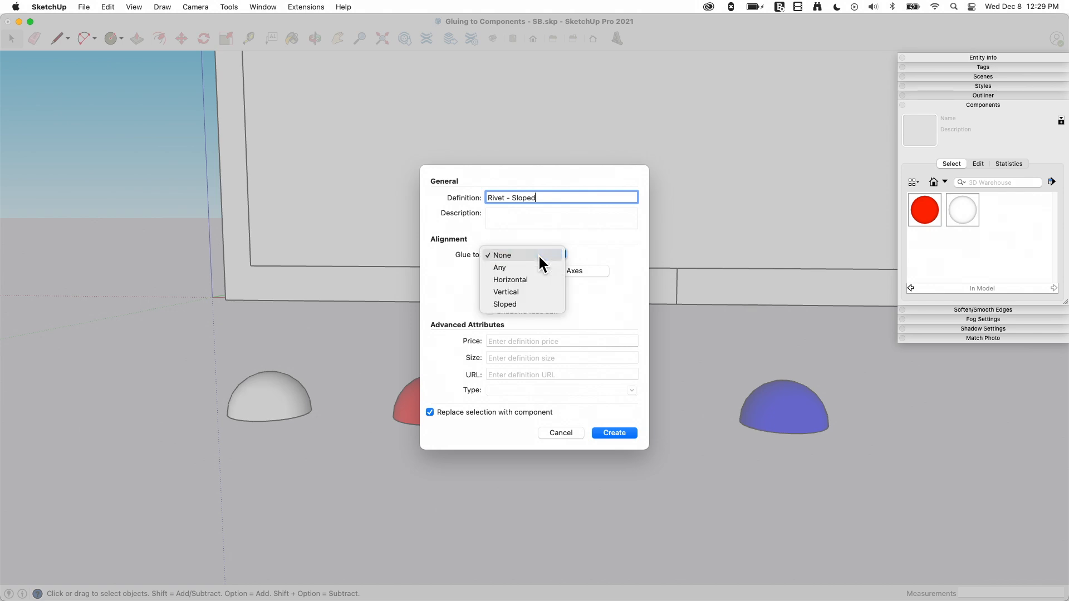
{"action": "left_click", "coordinate": [504, 304]}
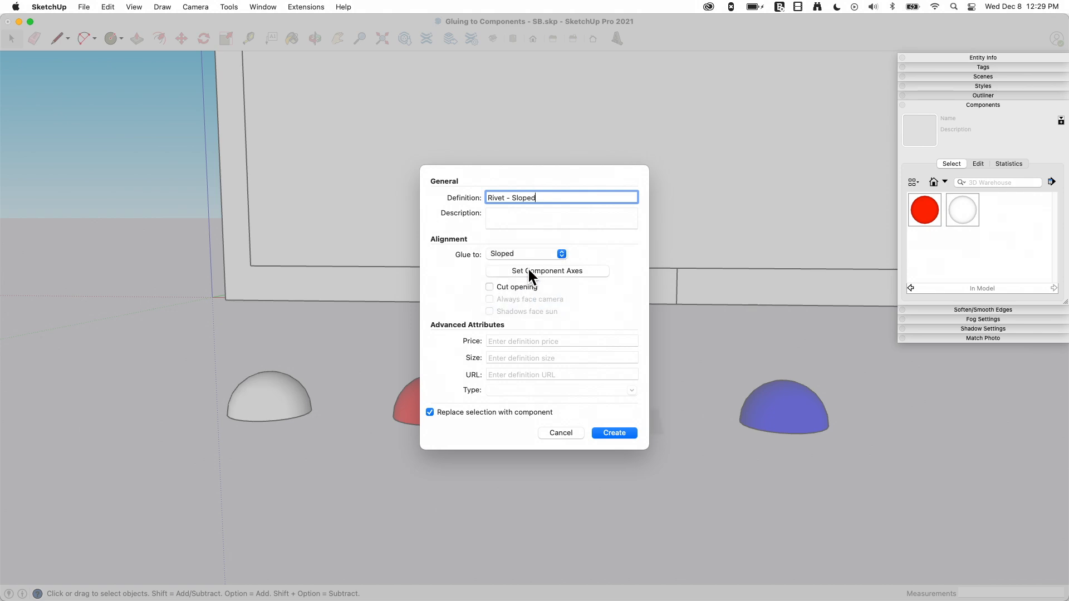
Step: Set the yellow rivet's component axes
{"action": "left_click", "coordinate": [547, 271]}
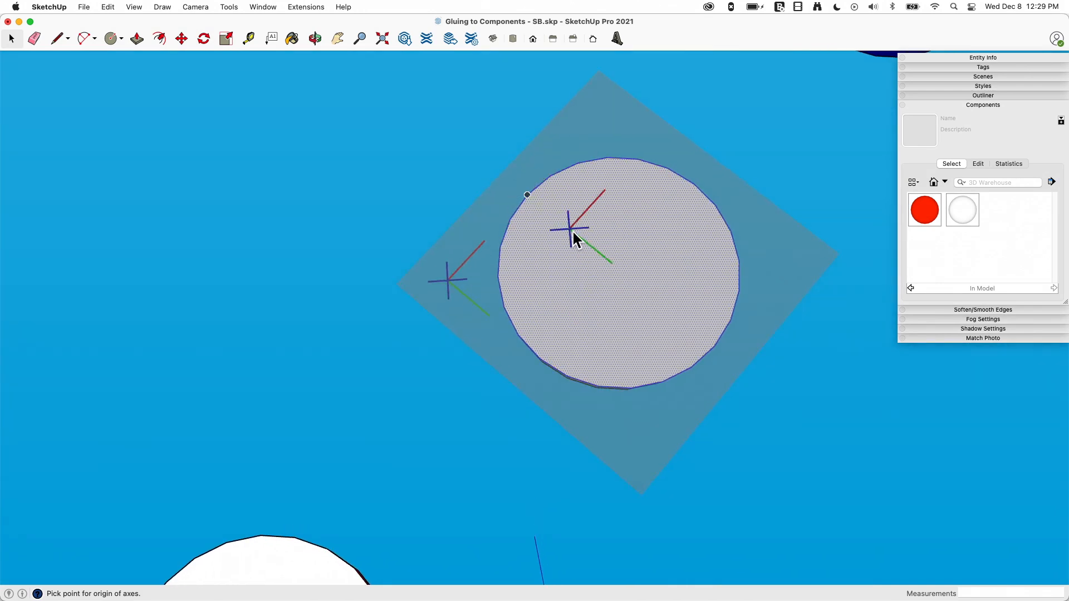
{"action": "mouse_move", "coordinate": [694, 189]}
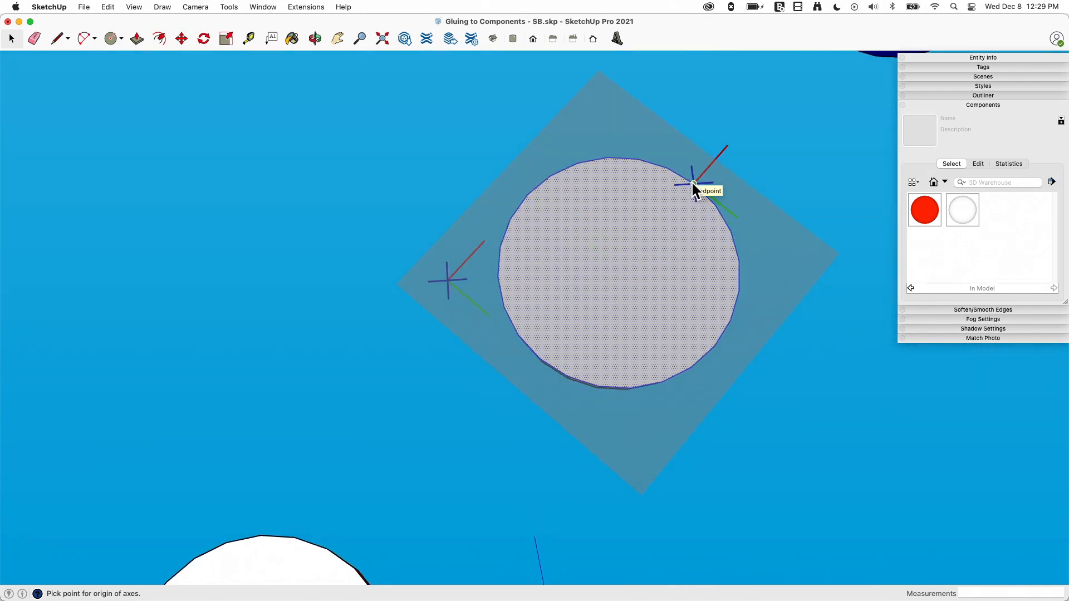
{"action": "left_click", "coordinate": [692, 184]}
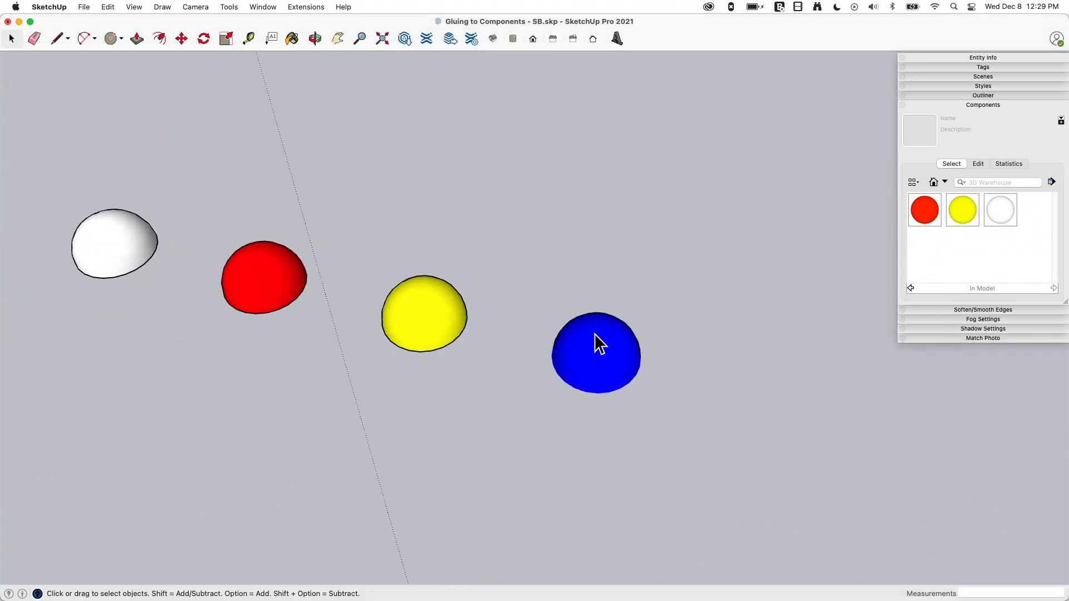
{"action": "right_click", "coordinate": [595, 353]}
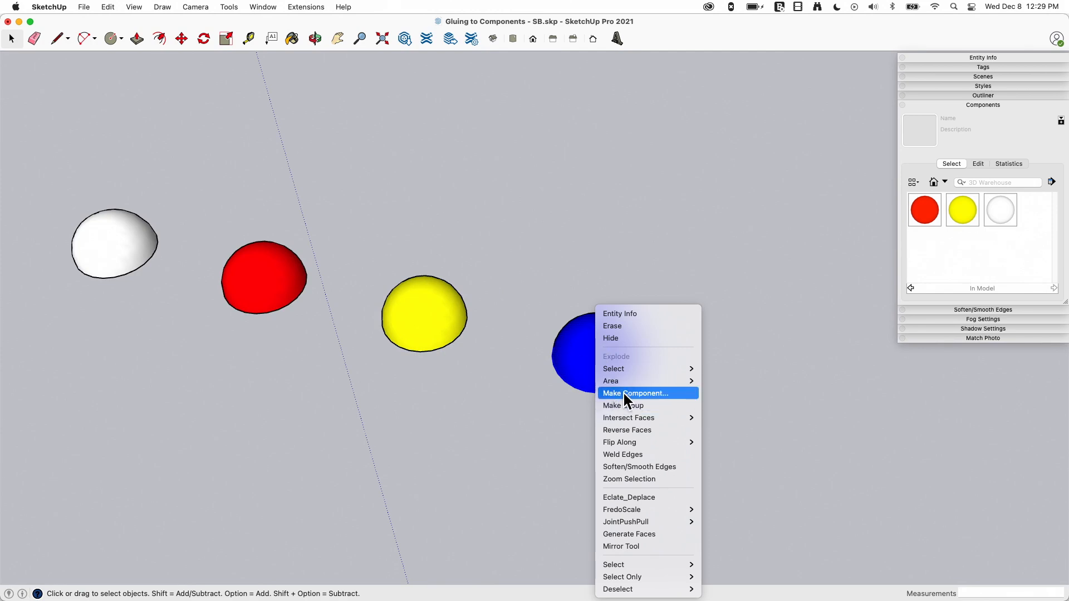
Step: Name the blue dome's component 'Rivet - Any' and create it
{"action": "left_click", "coordinate": [633, 392]}
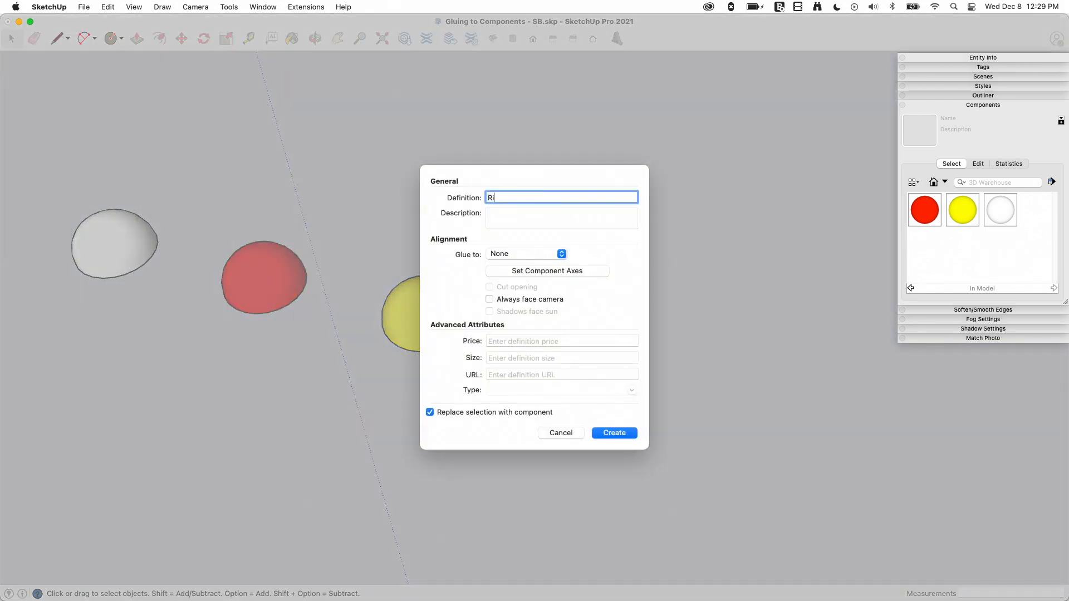
{"action": "type", "text": "ivet -"}
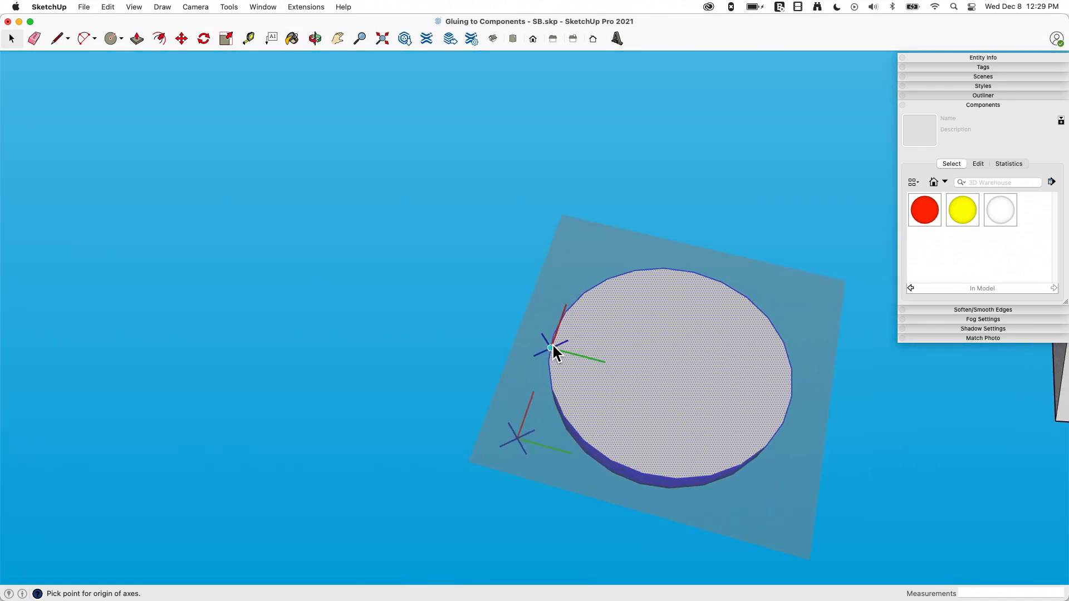
{"action": "mouse_move", "coordinate": [620, 352]}
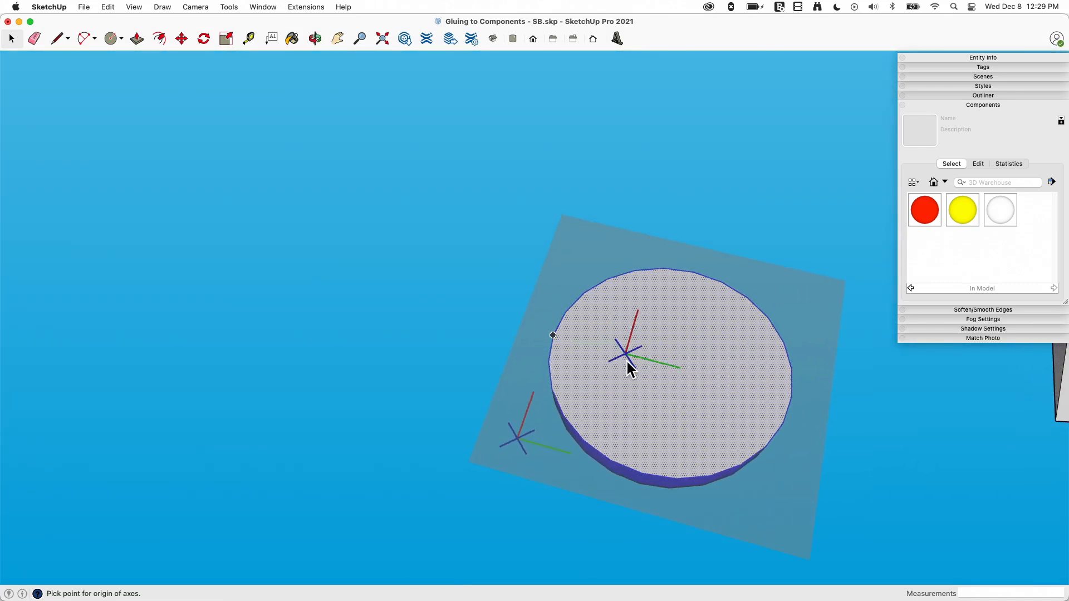
{"action": "mouse_move", "coordinate": [693, 273]}
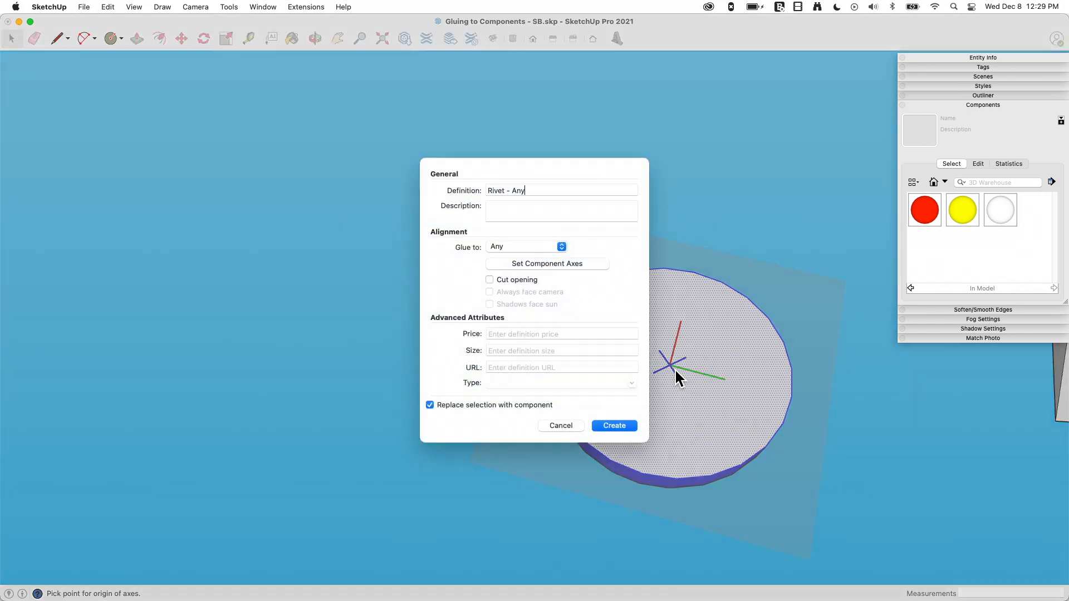
{"action": "left_click", "coordinate": [613, 425]}
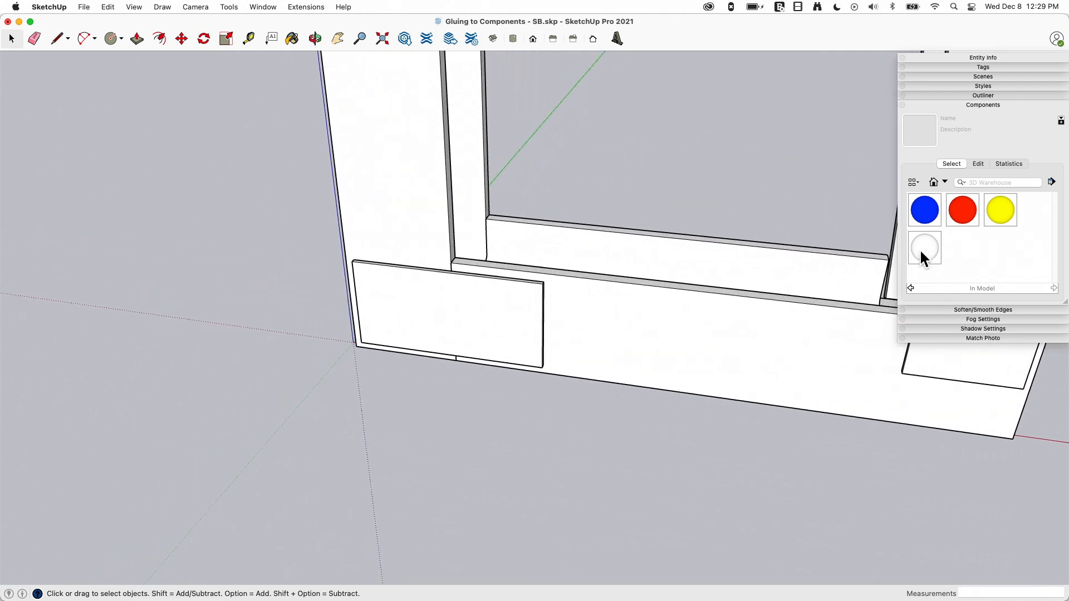
{"action": "mouse_move", "coordinate": [924, 248]}
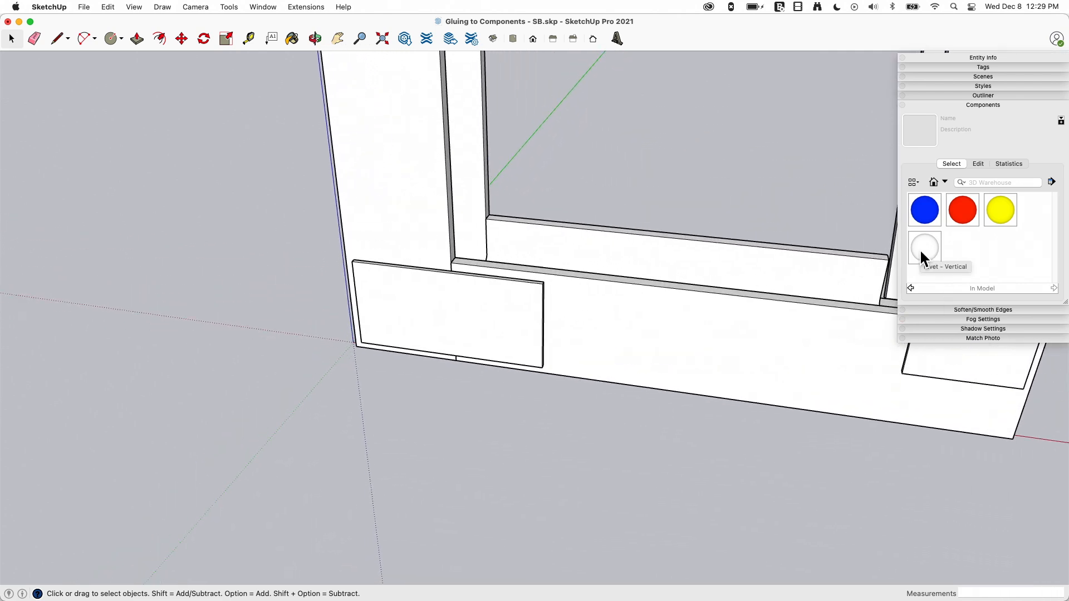
{"action": "mouse_move", "coordinate": [925, 249]}
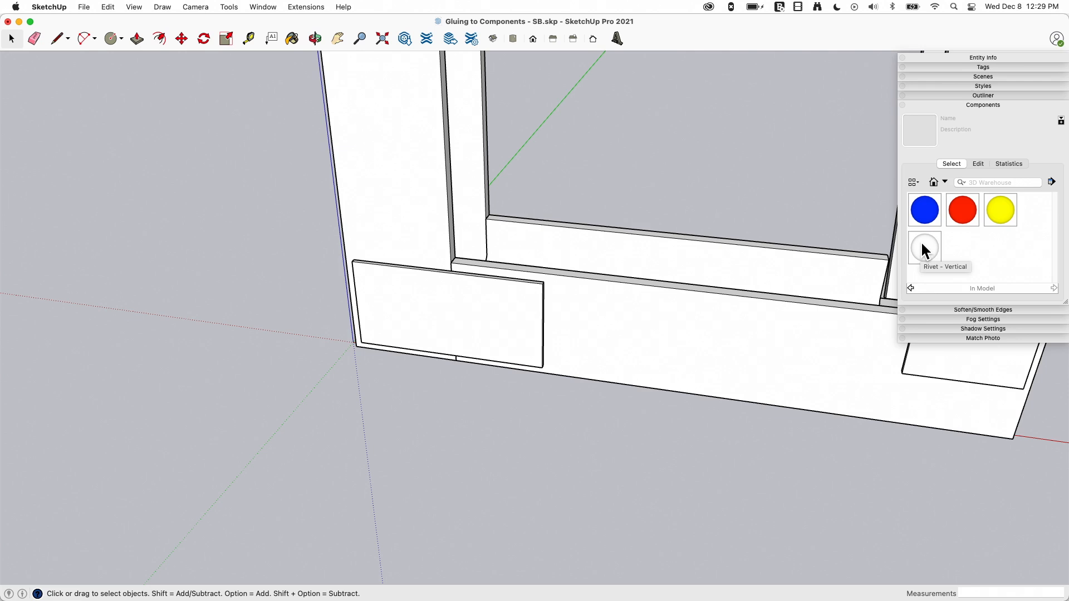
Step: Pick the 'Rivet - Vertical' component to place on the vertical plates
{"action": "left_click", "coordinate": [923, 246]}
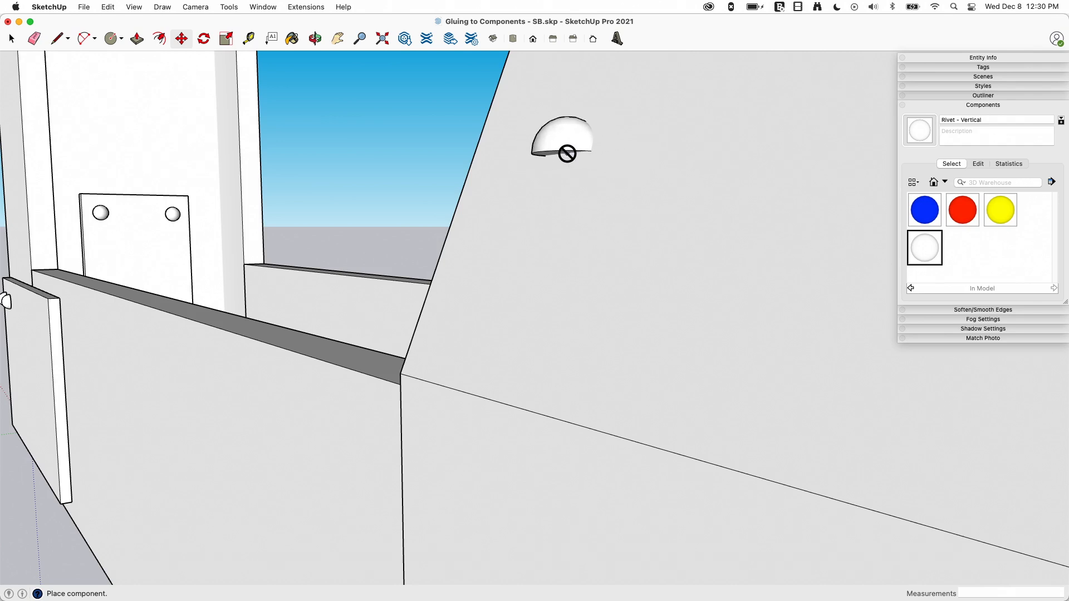
{"action": "mouse_move", "coordinate": [622, 155]}
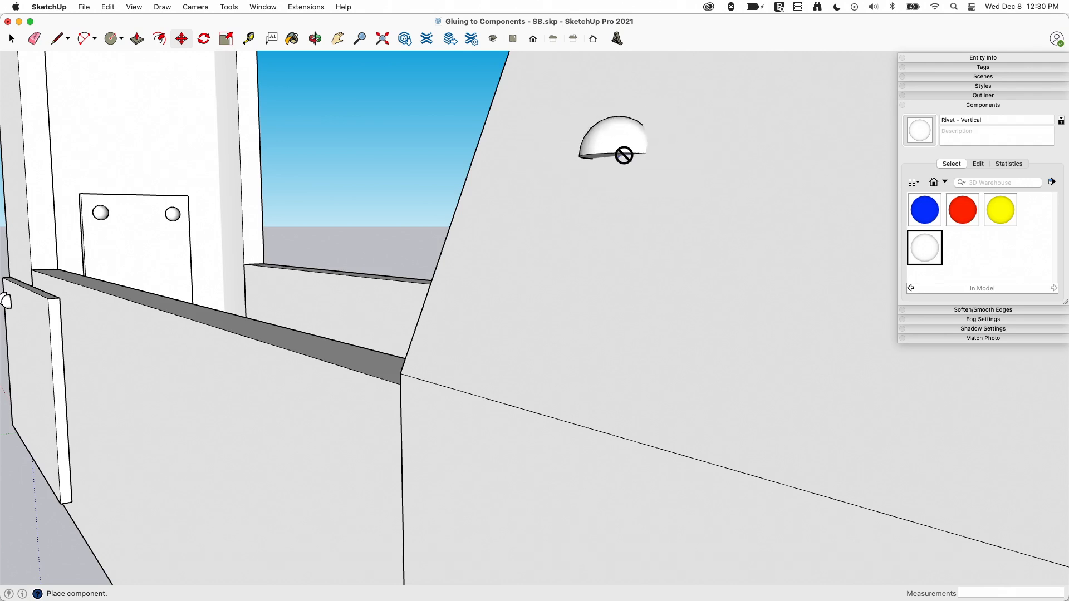
{"action": "mouse_move", "coordinate": [583, 137]}
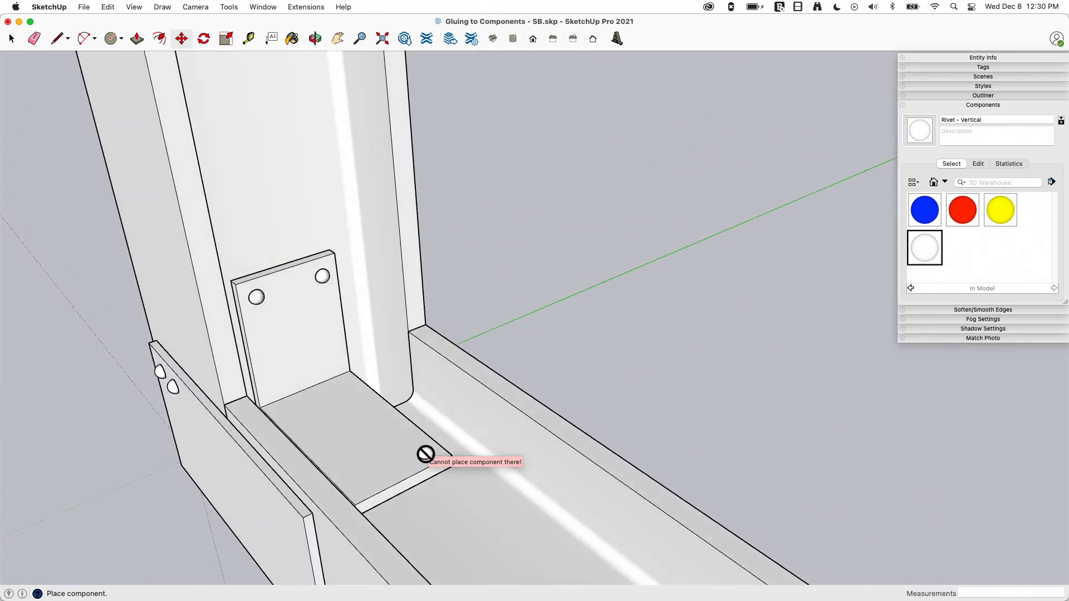
{"action": "mouse_move", "coordinate": [518, 438]}
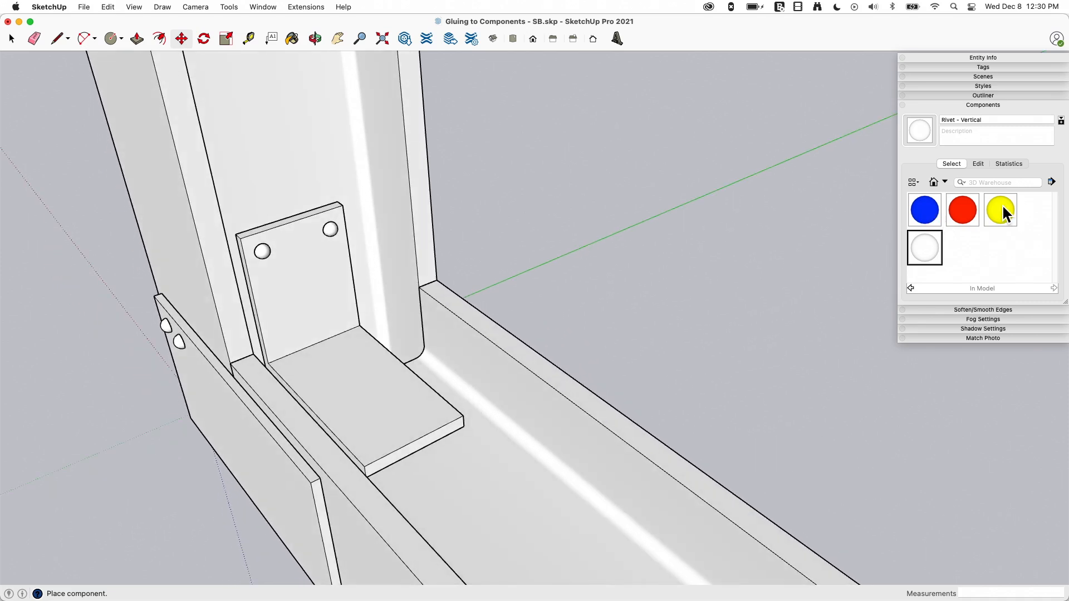
{"action": "mouse_move", "coordinate": [962, 216]}
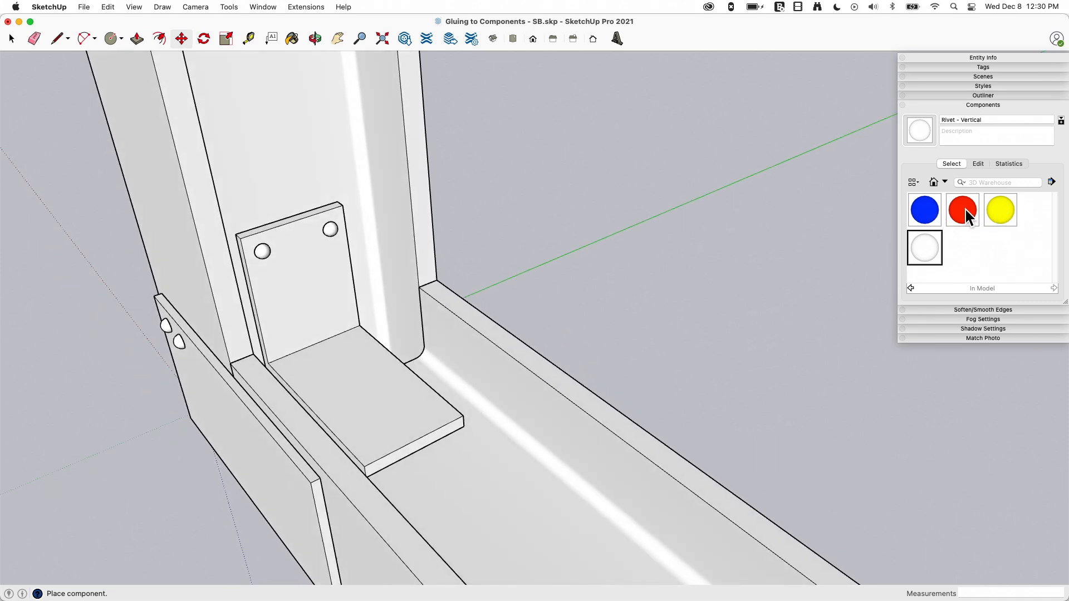
Step: Pick the 'Rivet - Horizontal' component to place on the horizontal plate
{"action": "left_click", "coordinate": [962, 209]}
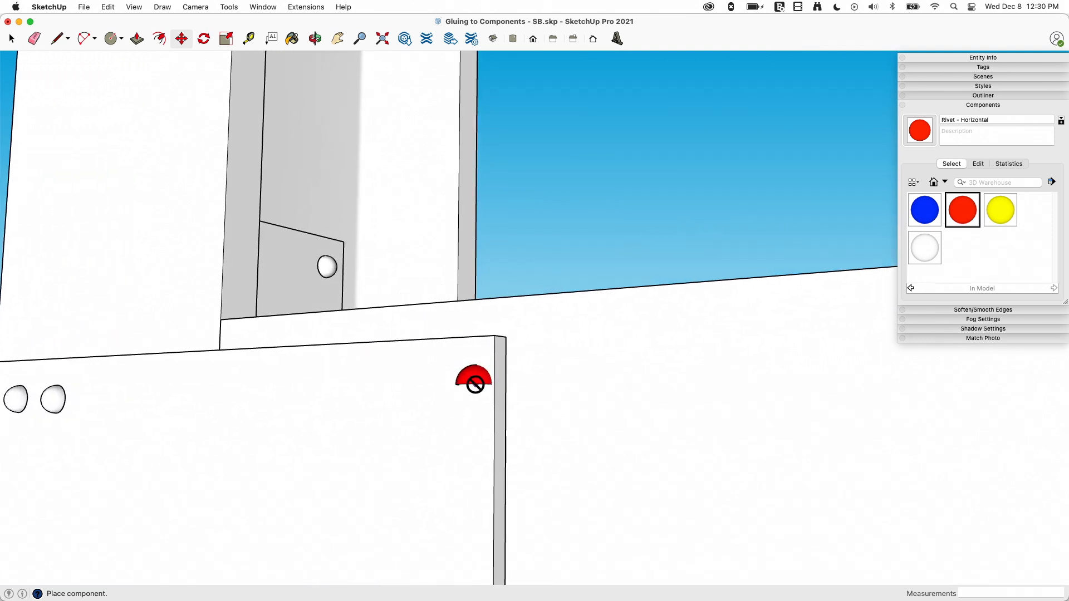
{"action": "mouse_move", "coordinate": [373, 375]}
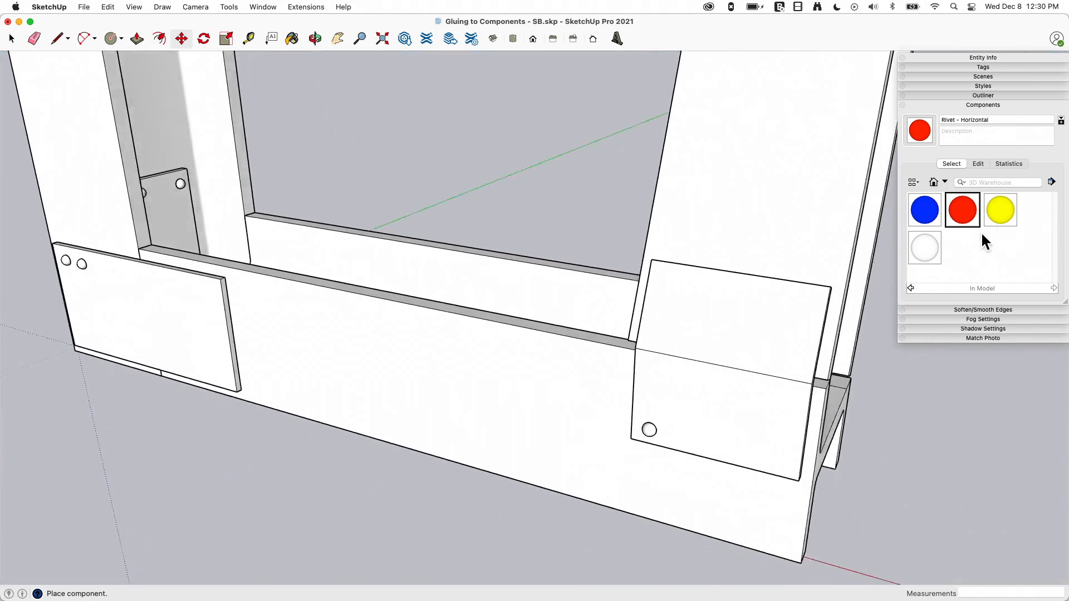
Step: Glue a yellow 'Rivet - Sloped' onto the plate on the sloped beam
{"action": "left_click", "coordinate": [999, 210]}
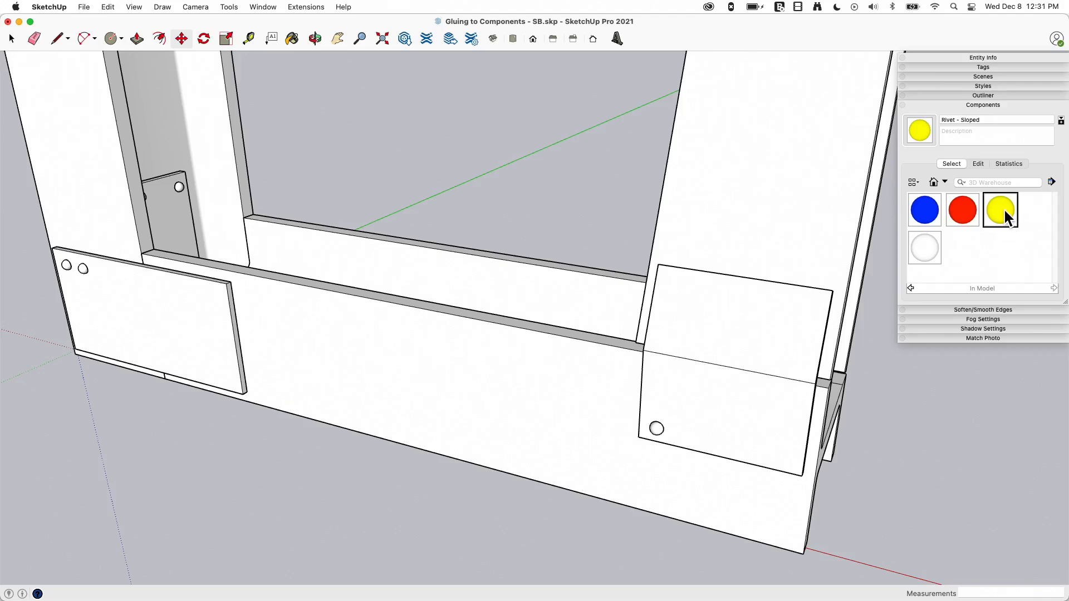
{"action": "mouse_move", "coordinate": [999, 209]}
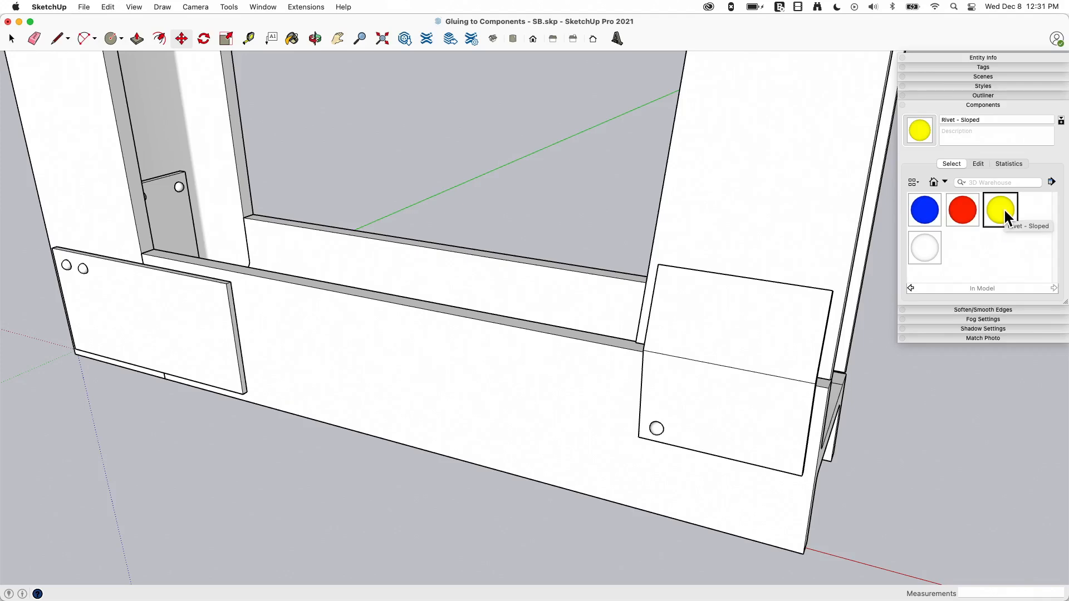
{"action": "left_click", "coordinate": [999, 210]}
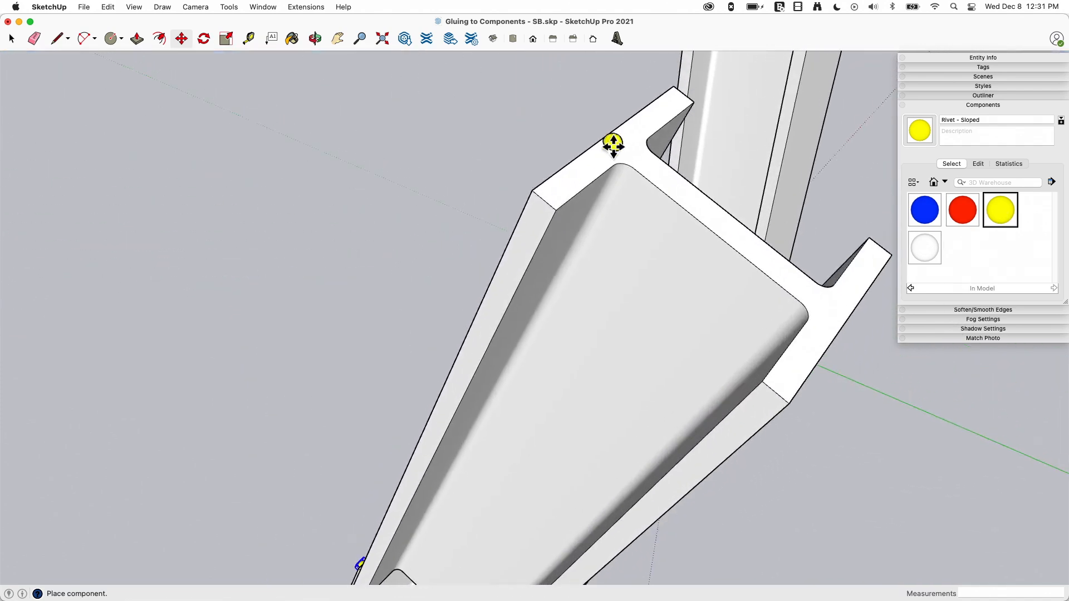
{"action": "left_click", "coordinate": [612, 143]}
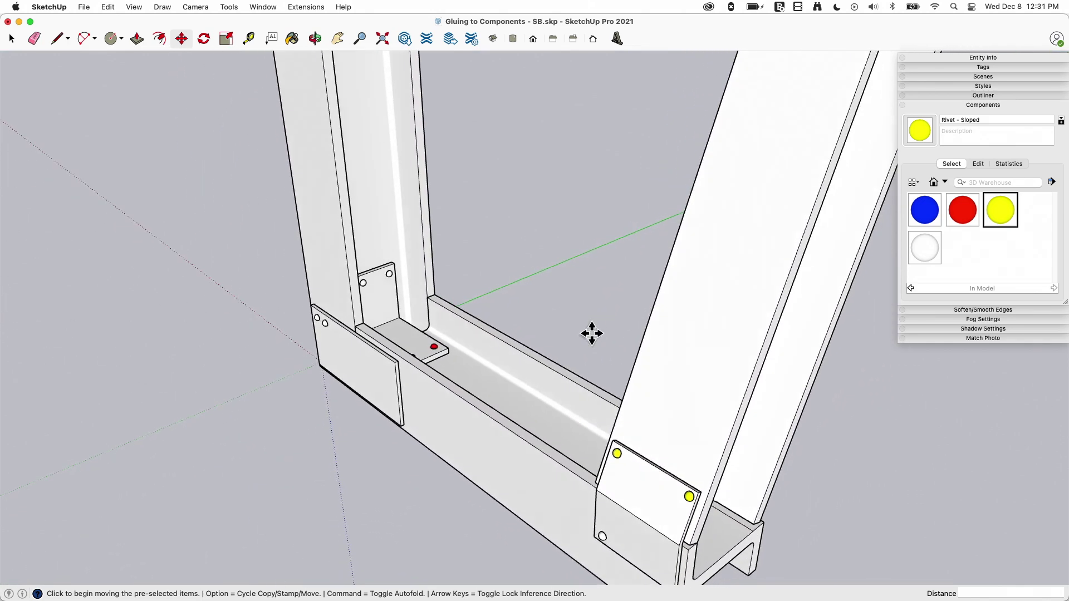
{"action": "left_click", "coordinate": [924, 209]}
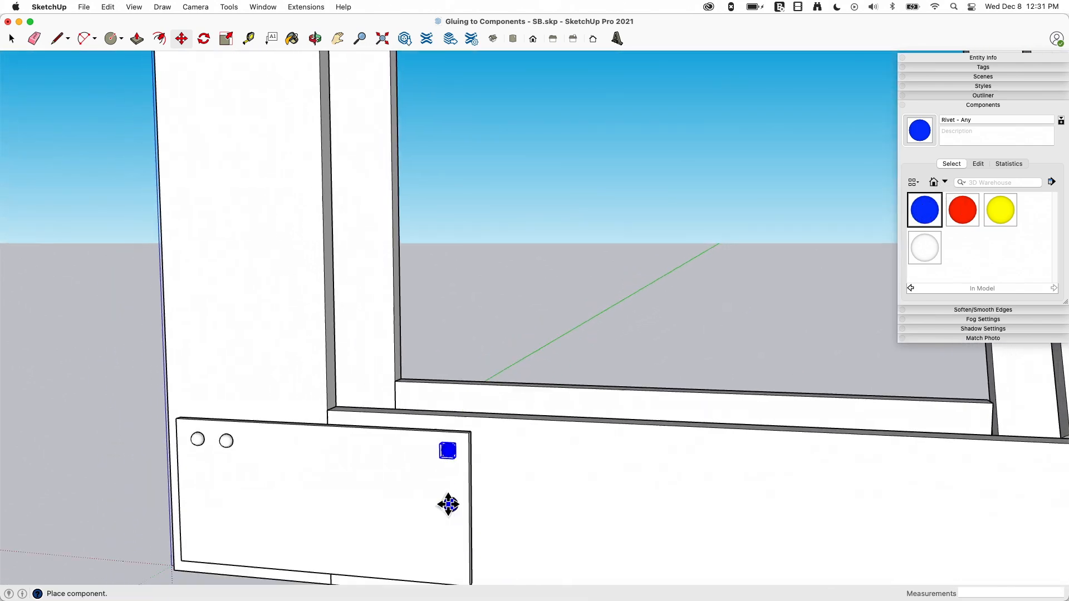
Step: Glue blue 'Rivet - Any' copies onto the vertical end plate and the sloped plate
{"action": "left_click", "coordinate": [447, 450]}
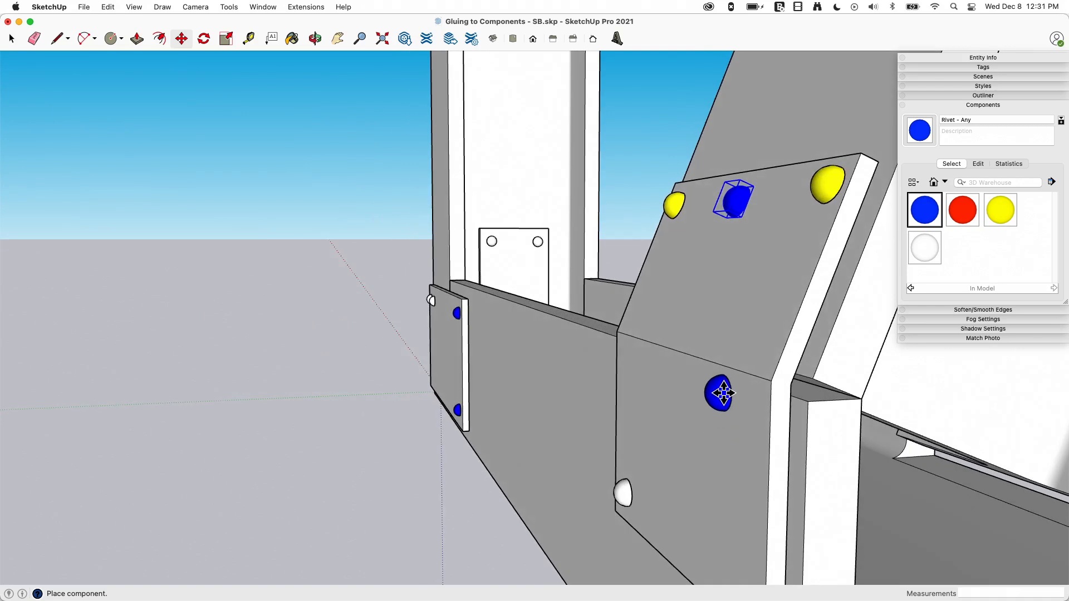
{"action": "mouse_move", "coordinate": [750, 341]}
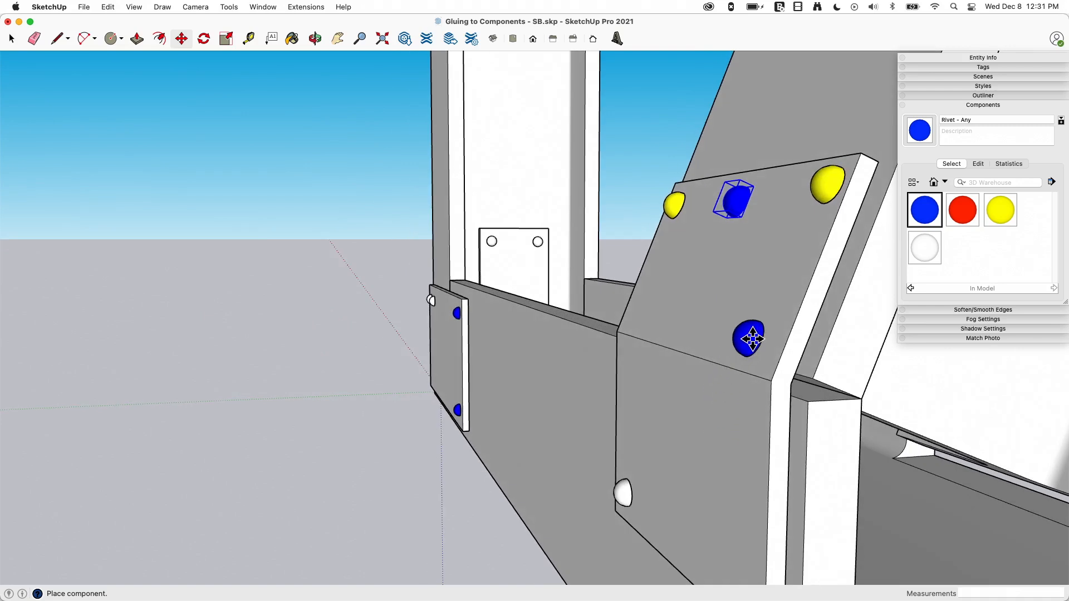
{"action": "left_click", "coordinate": [747, 338]}
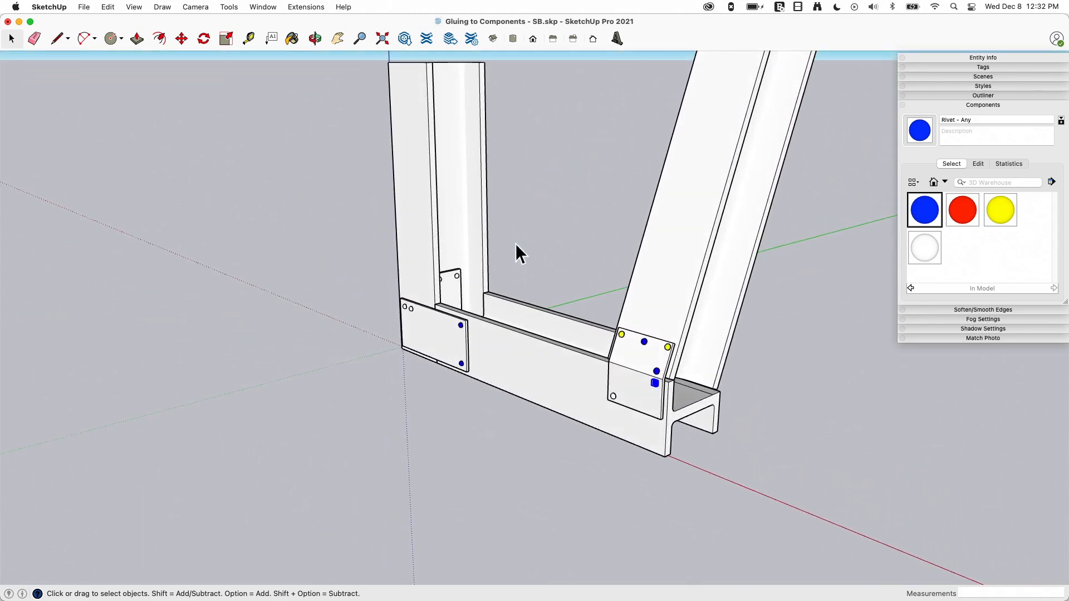
{"action": "mouse_move", "coordinate": [729, 180]}
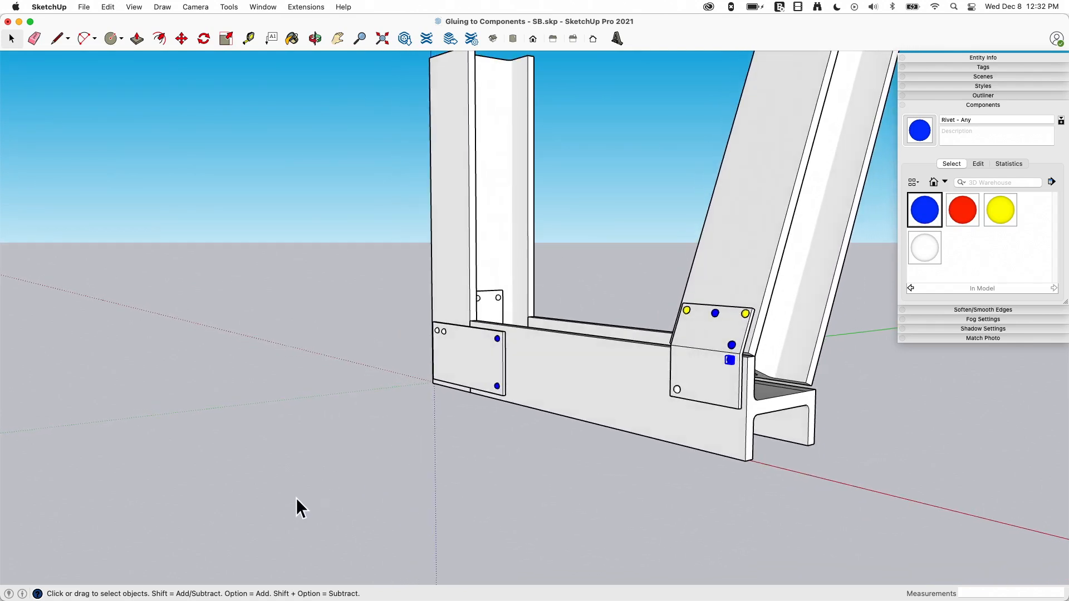
{"action": "mouse_move", "coordinate": [517, 228]}
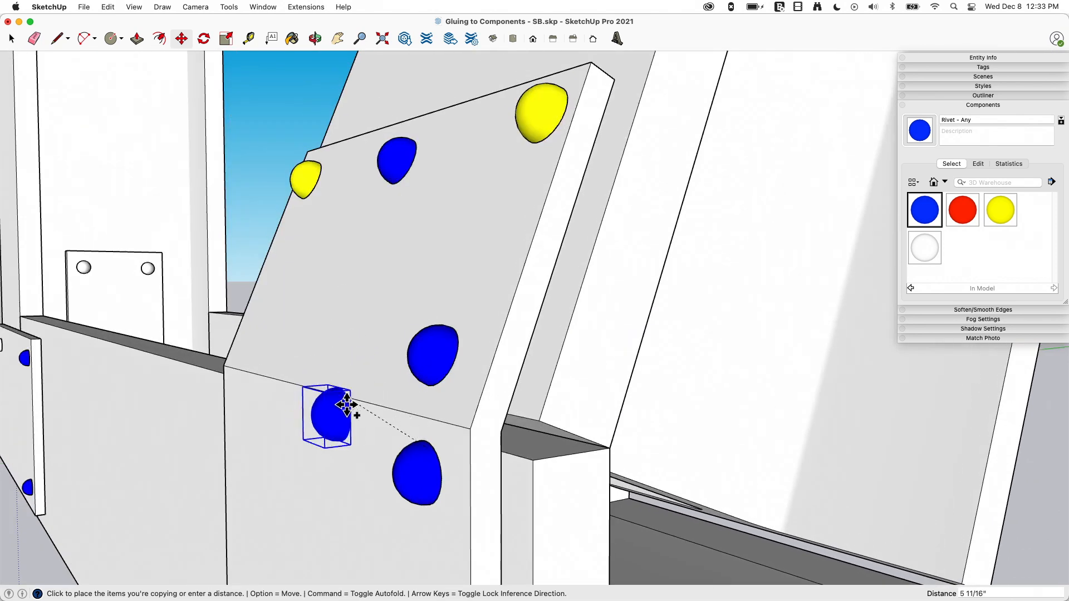
{"action": "mouse_move", "coordinate": [364, 331]}
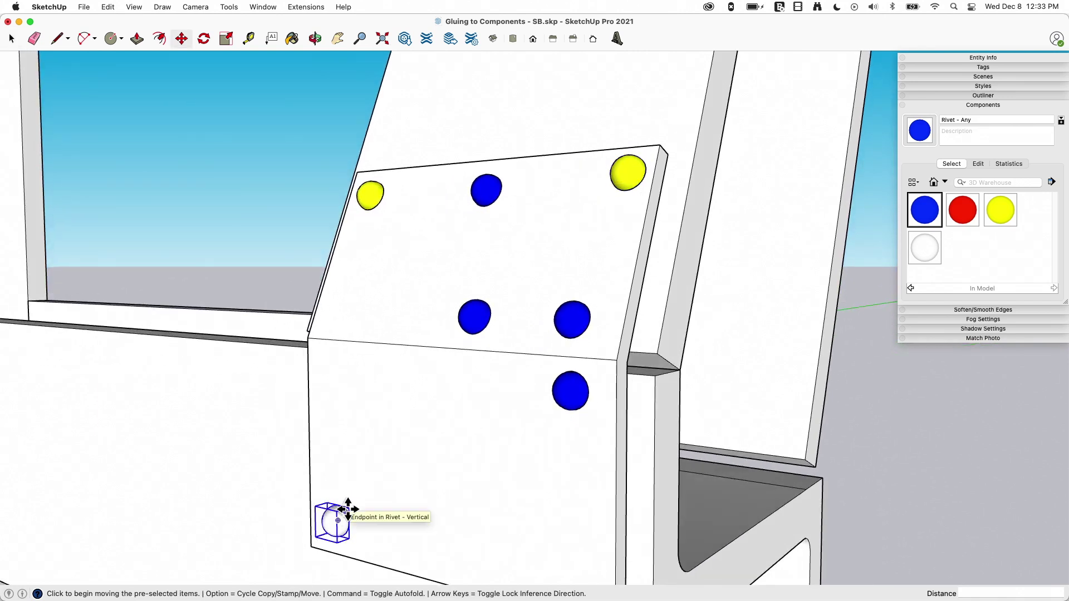
Step: Copy a blue rivet with Move plus Option onto a new spot on the sloped plate
{"action": "left_click", "coordinate": [336, 521]}
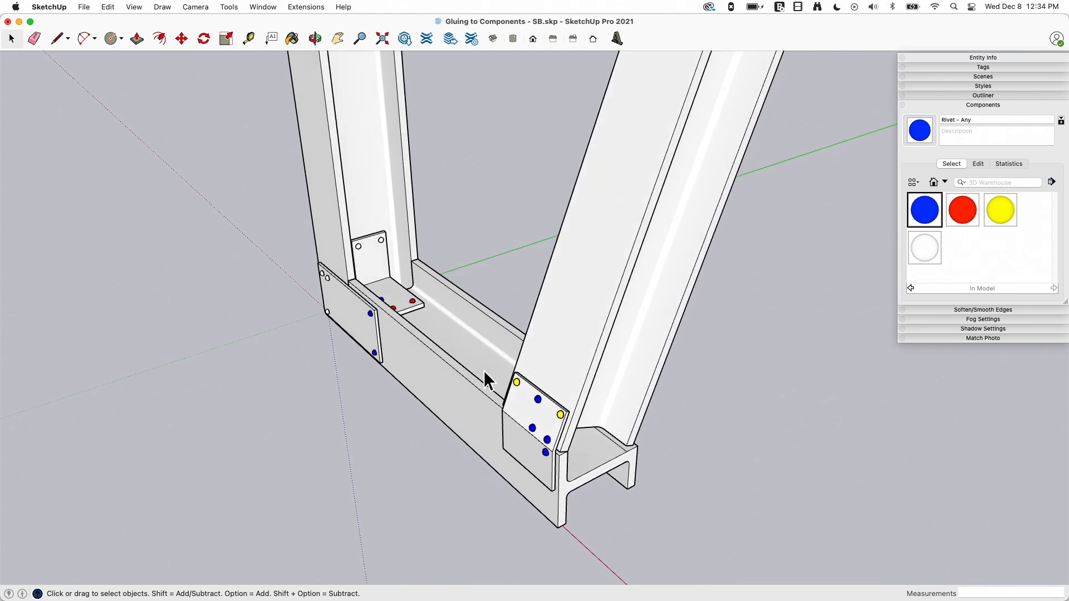
{"action": "mouse_move", "coordinate": [559, 473]}
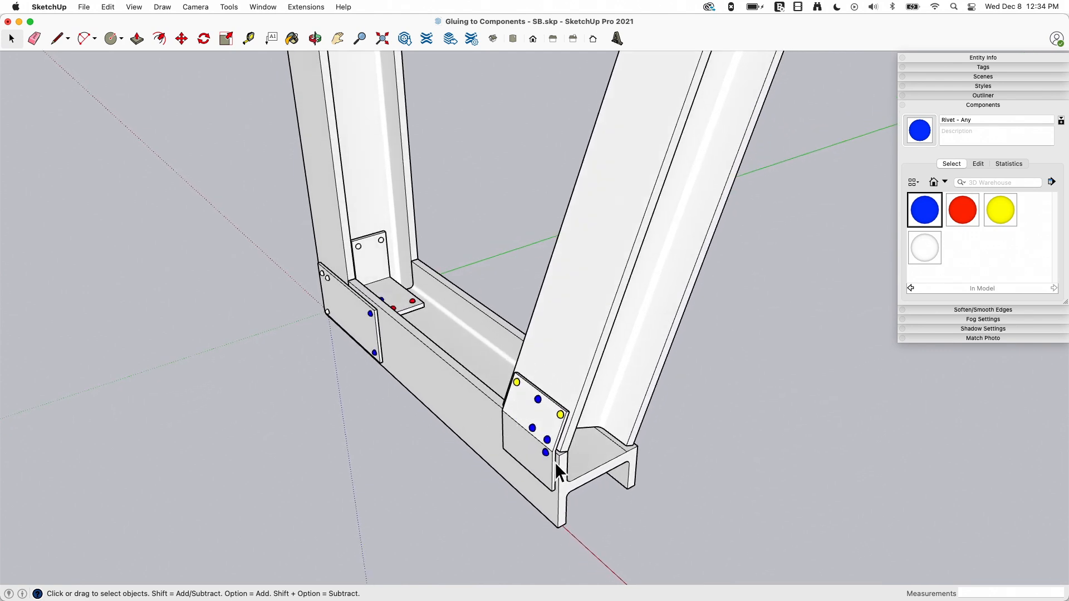